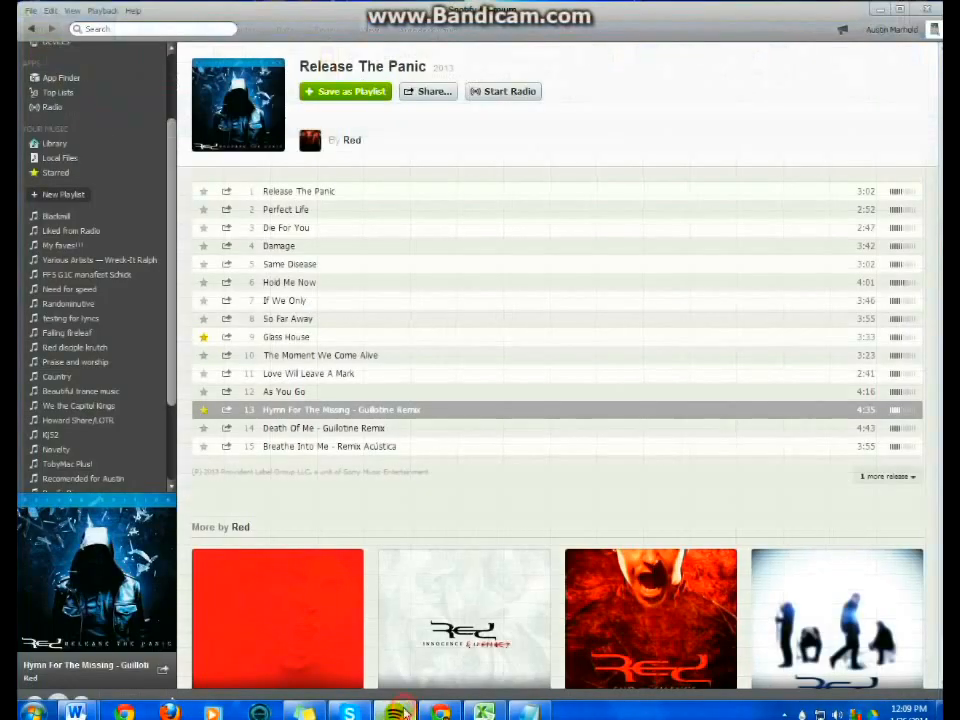
Select every track in Spotify's Starred playlist so the whole list can be copied
{"action": "left_click", "coordinate": [56, 172]}
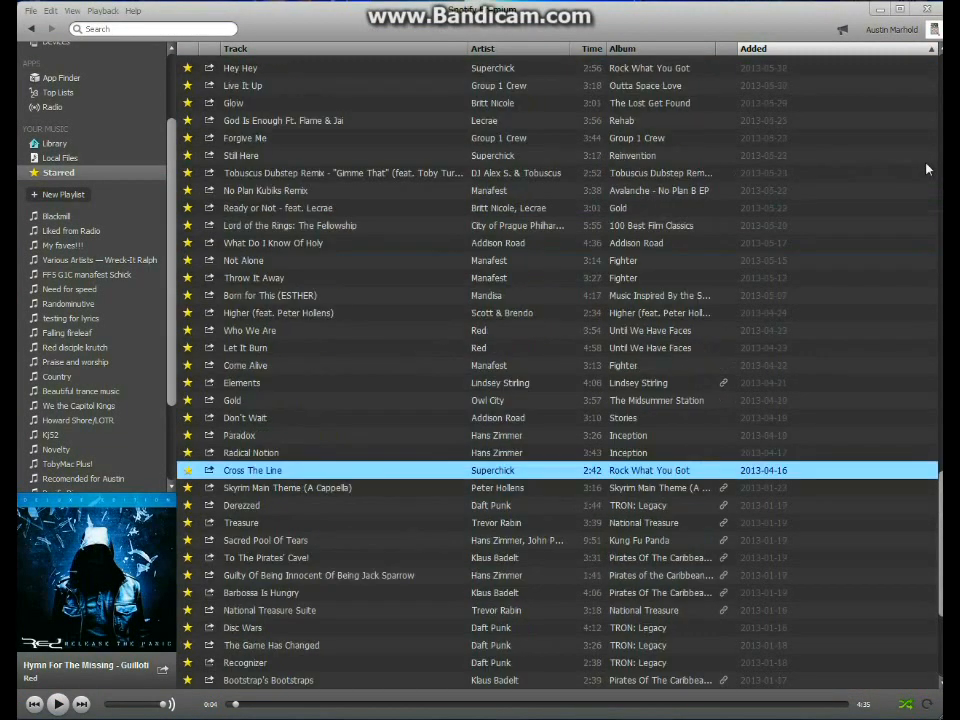
{"action": "scroll", "scroll_direction": "down", "scroll_amount": 3}
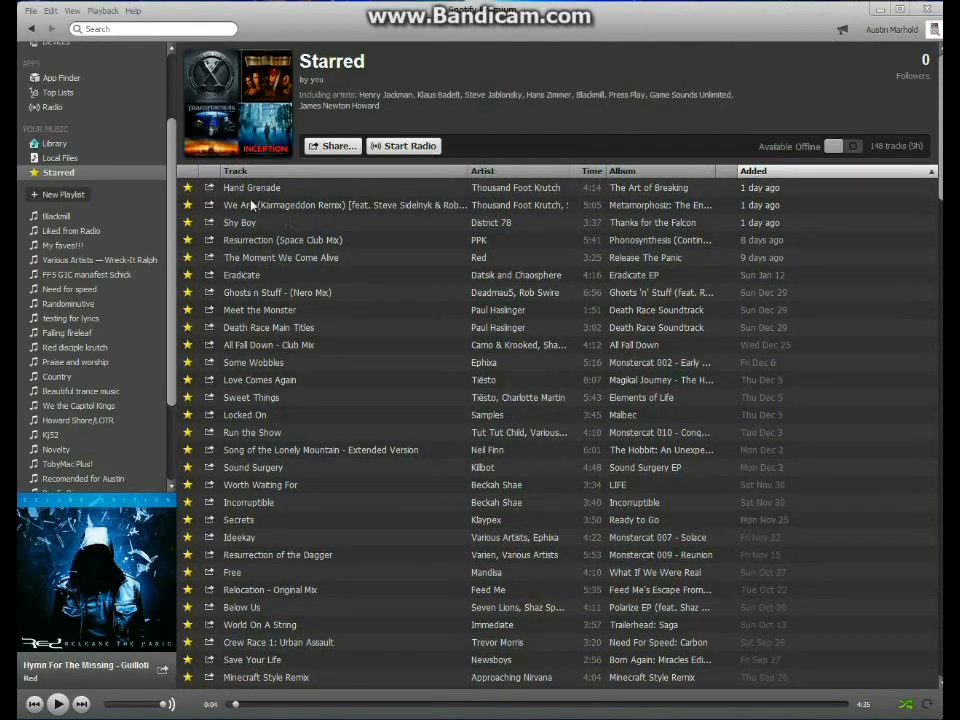
{"action": "left_click", "coordinate": [252, 188]}
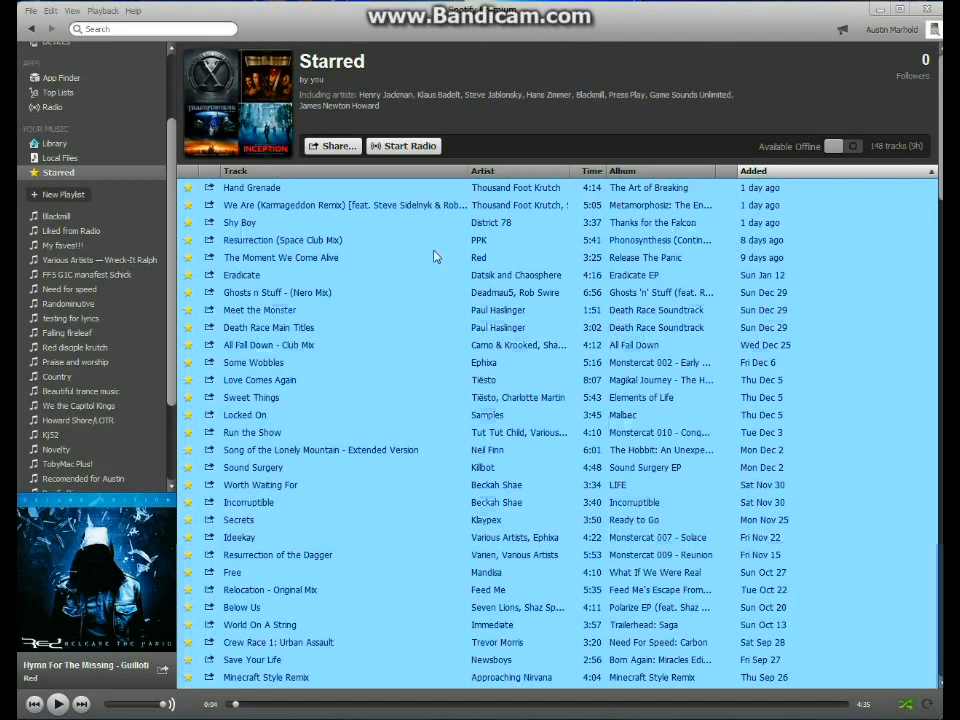
{"action": "mouse_move", "coordinate": [390, 256]}
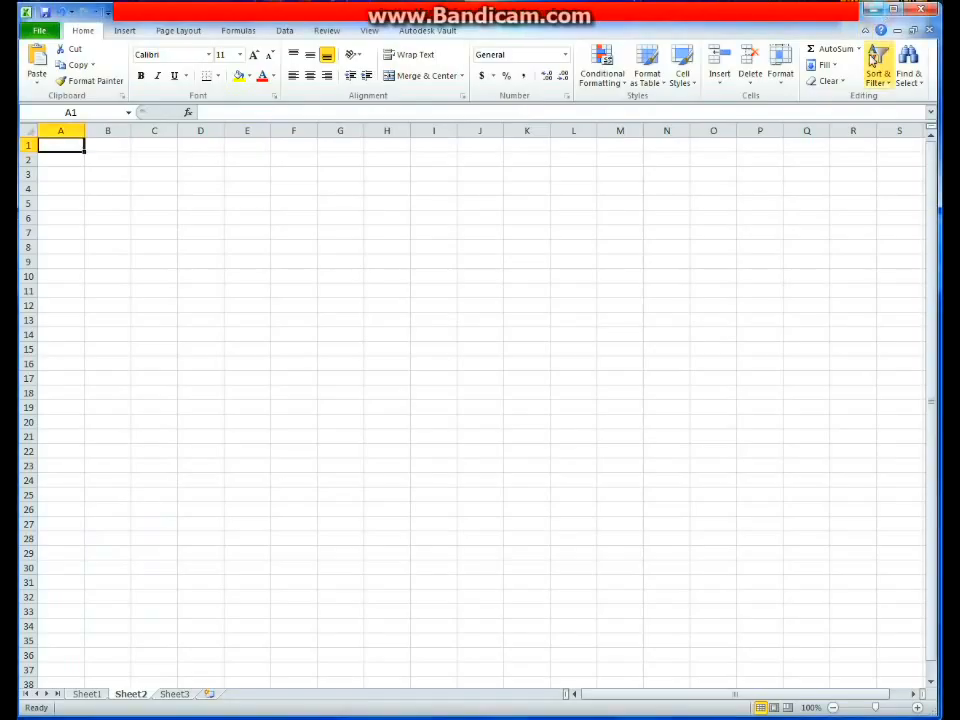
Paste the copied starred tracks into A1 as linked 'artist – title' entries
{"action": "right_click", "coordinate": [60, 146]}
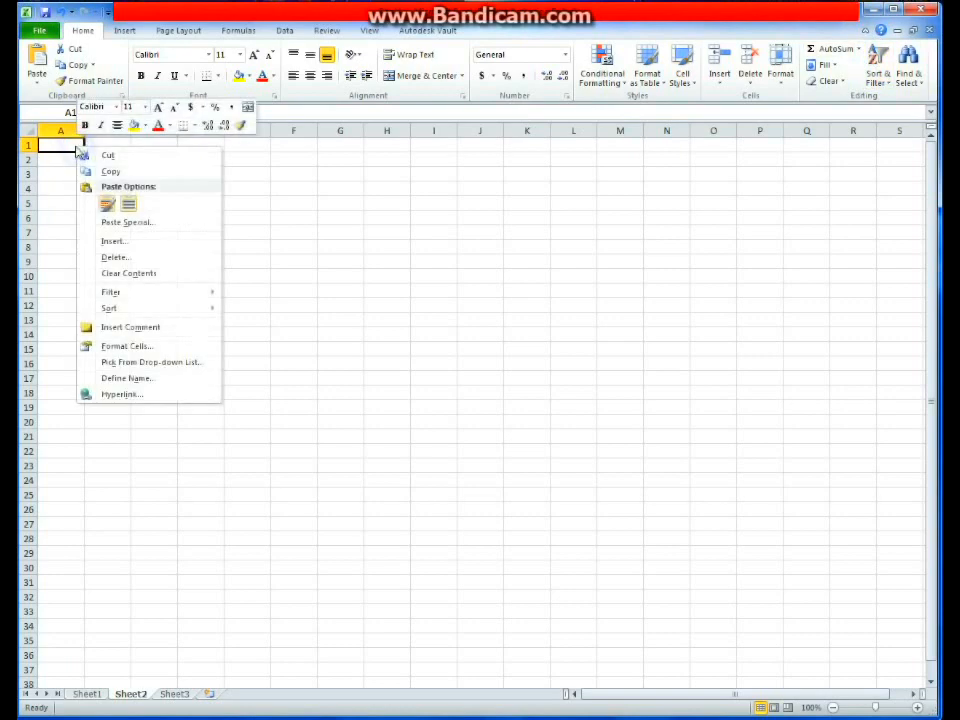
{"action": "left_click", "coordinate": [108, 160]}
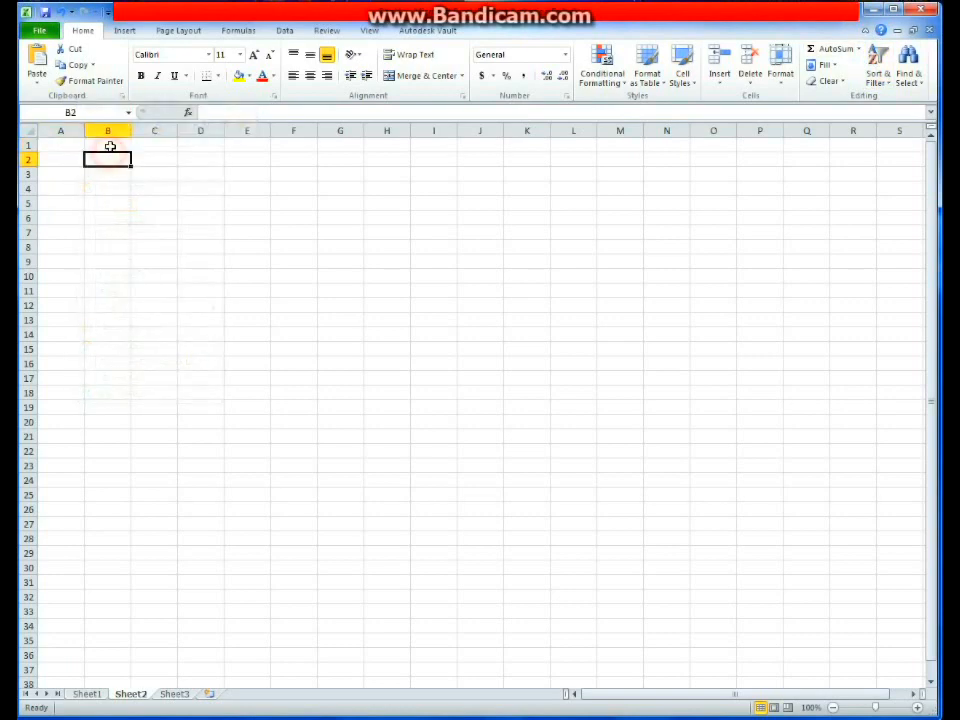
{"action": "left_click", "coordinate": [108, 146]}
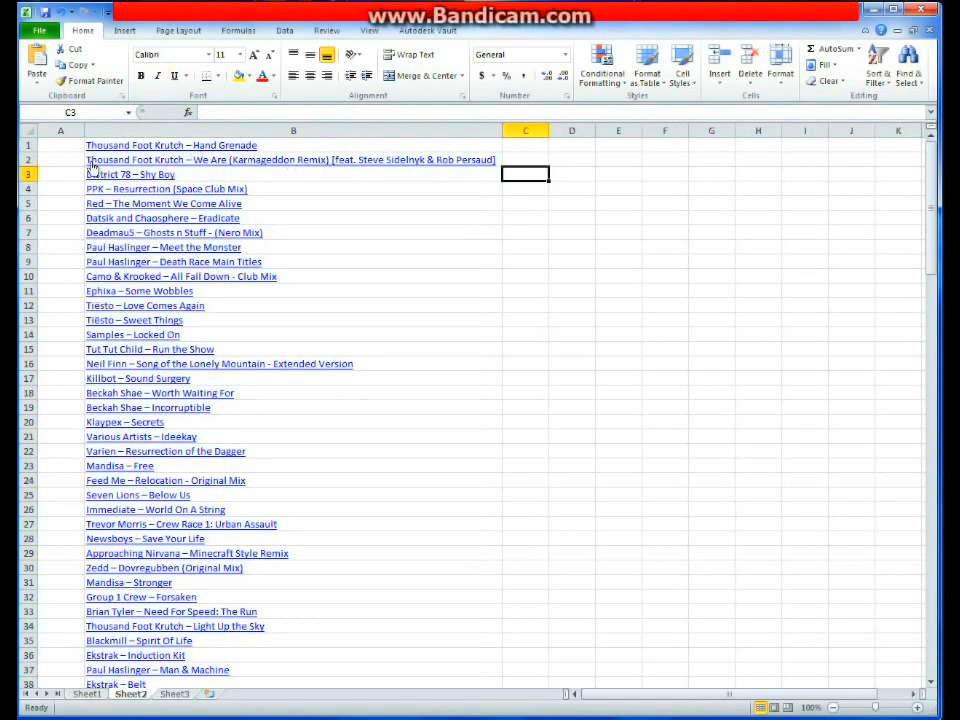
Number the tracks with 1 in A1 and =A1+1 filled down column A
{"action": "left_click", "coordinate": [60, 144]}
{"action": "type", "text": "1"}
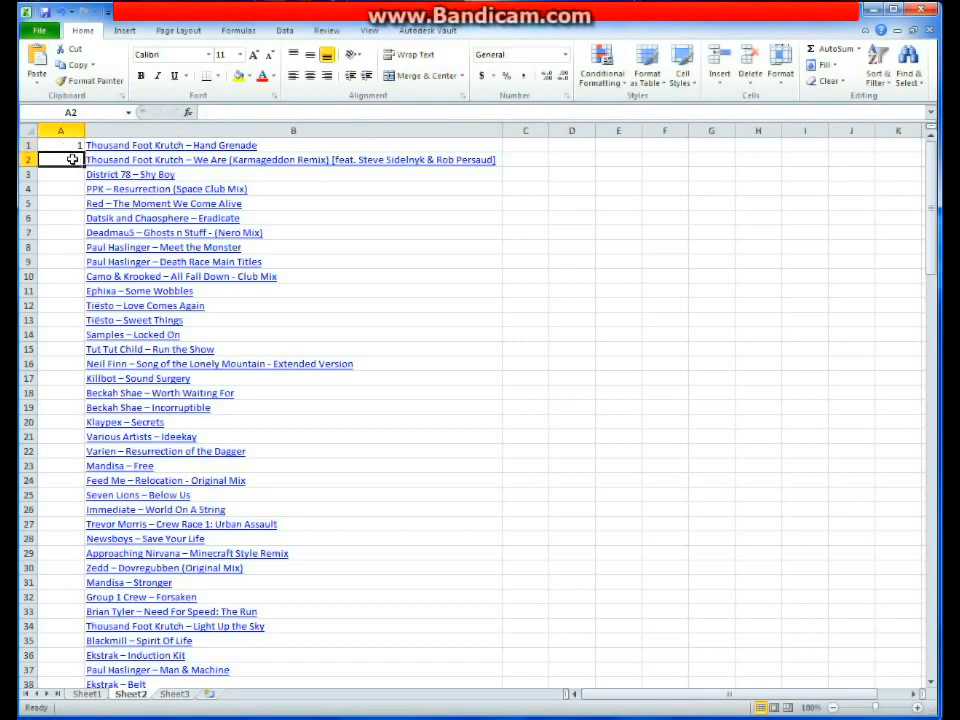
{"action": "type", "text": "=A1"}
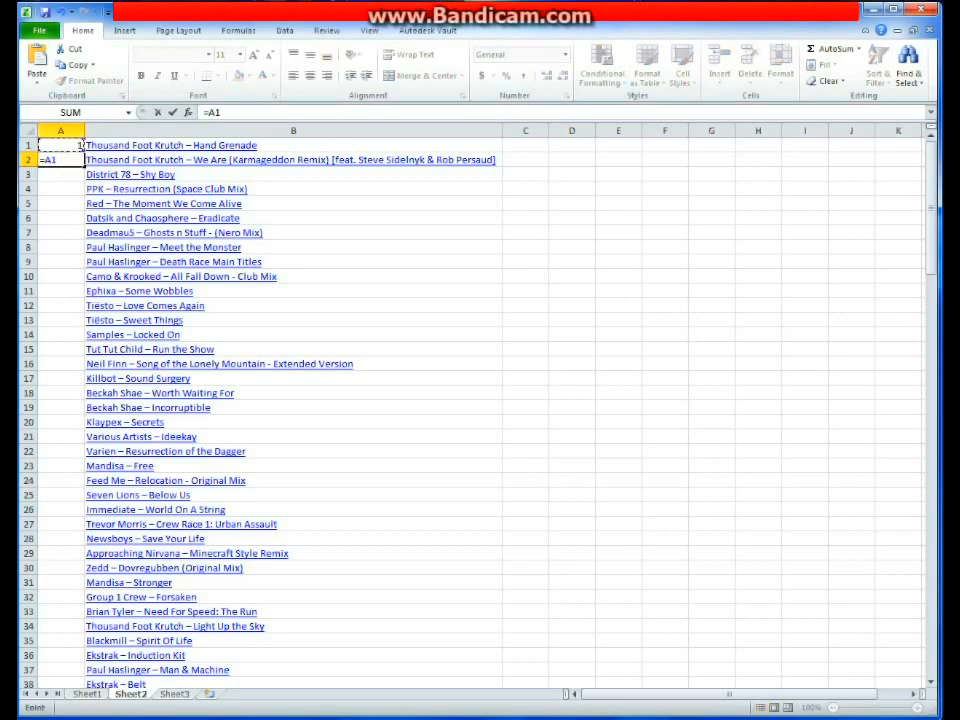
{"action": "type", "text": "+"}
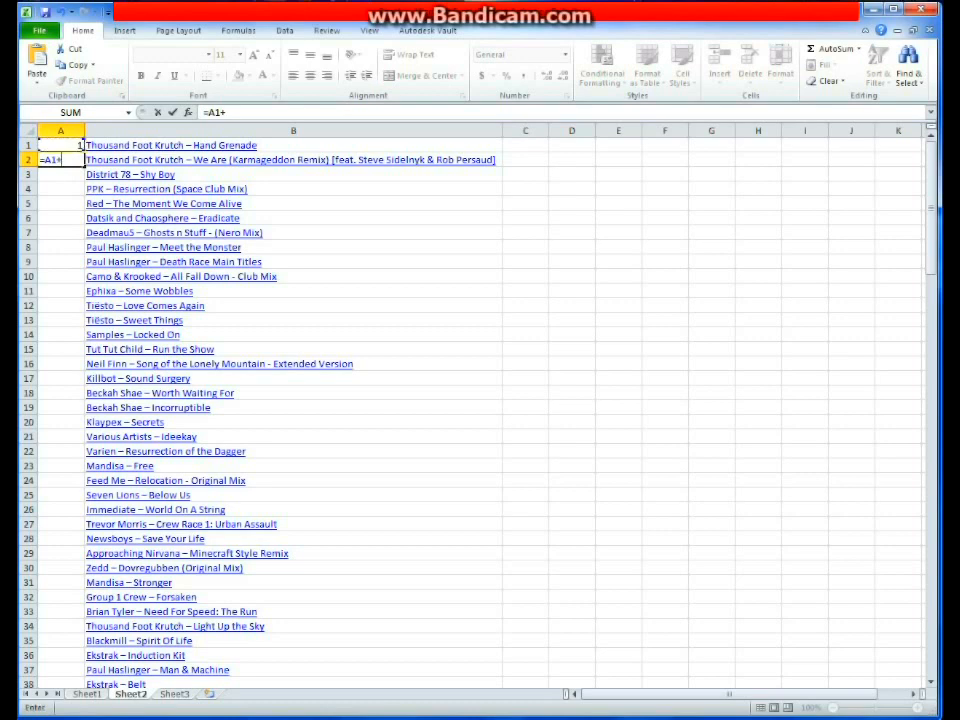
{"action": "type", "text": "1"}
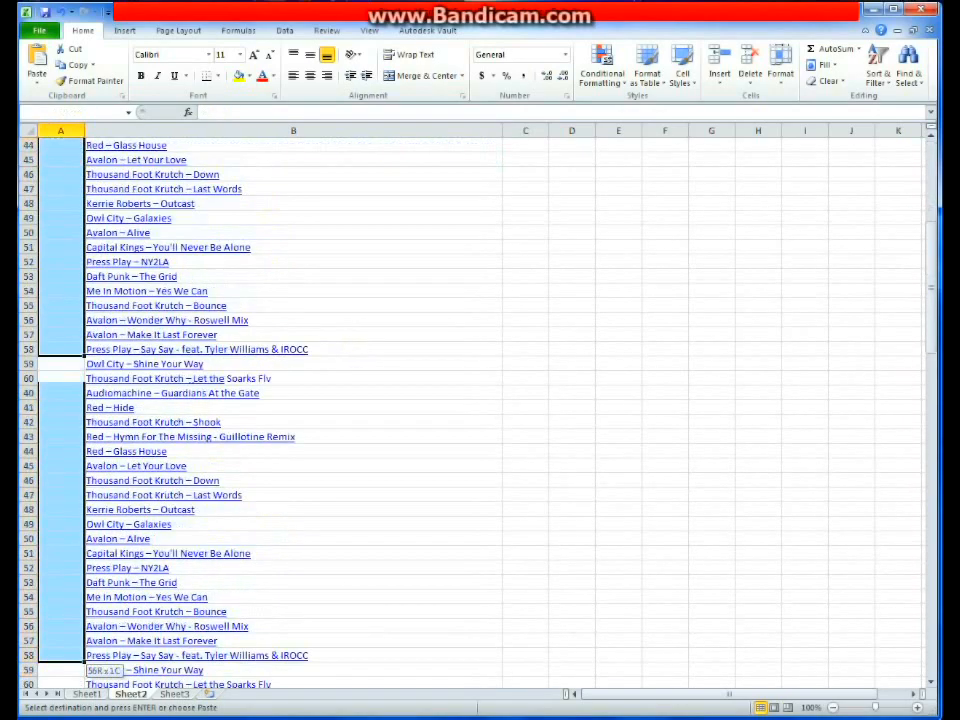
{"action": "scroll", "scroll_direction": "down", "scroll_amount": 3}
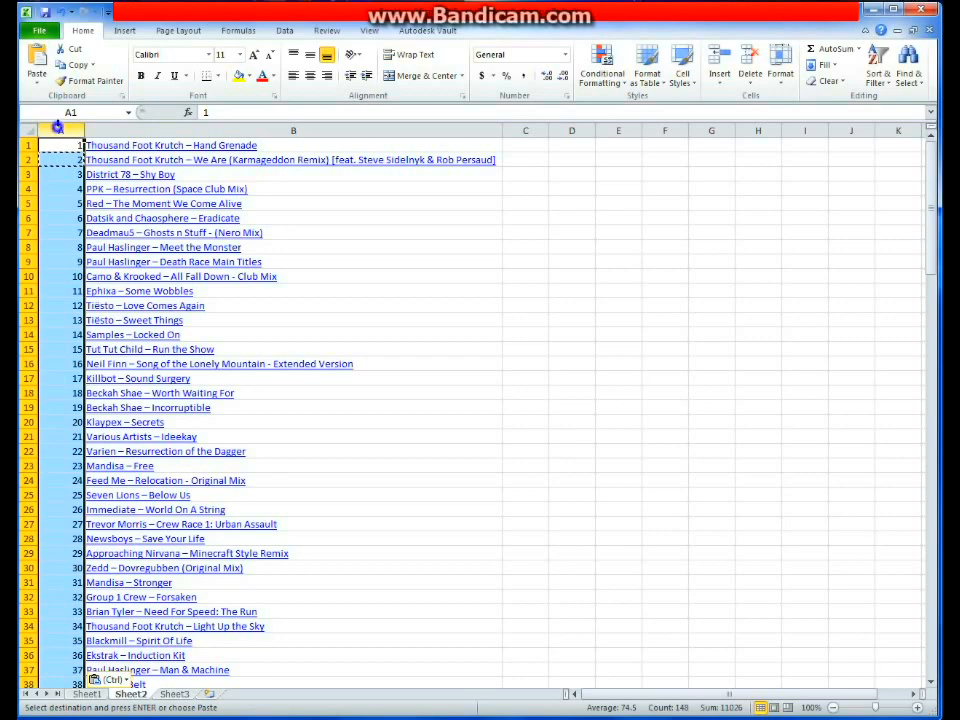
Paste the running numbers as plain values into column D and verify them
{"action": "right_click", "coordinate": [150, 160]}
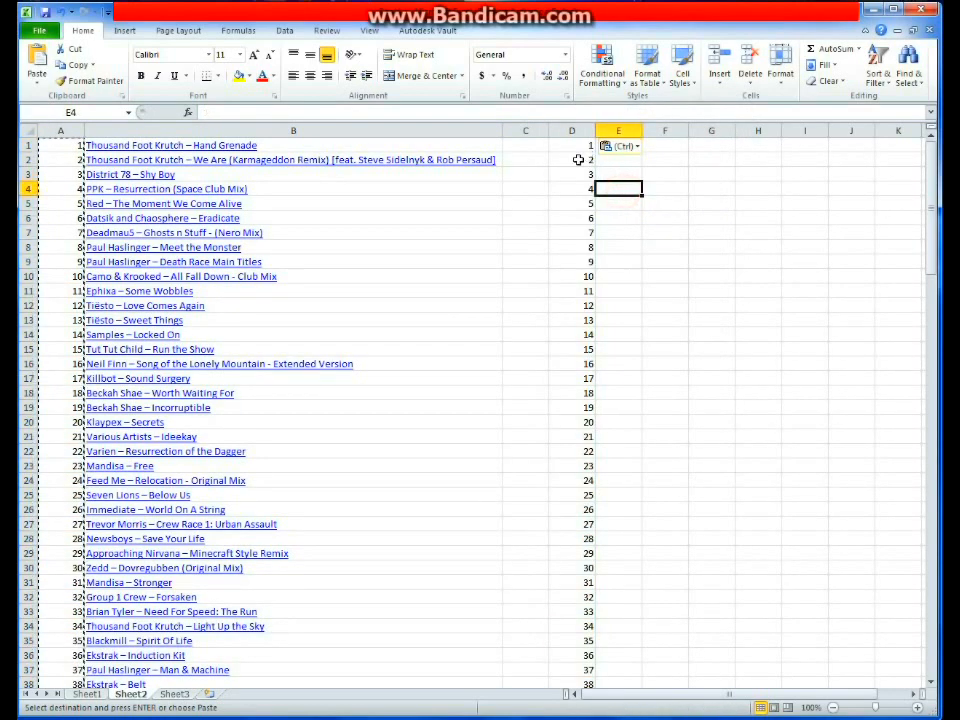
{"action": "left_click", "coordinate": [60, 174]}
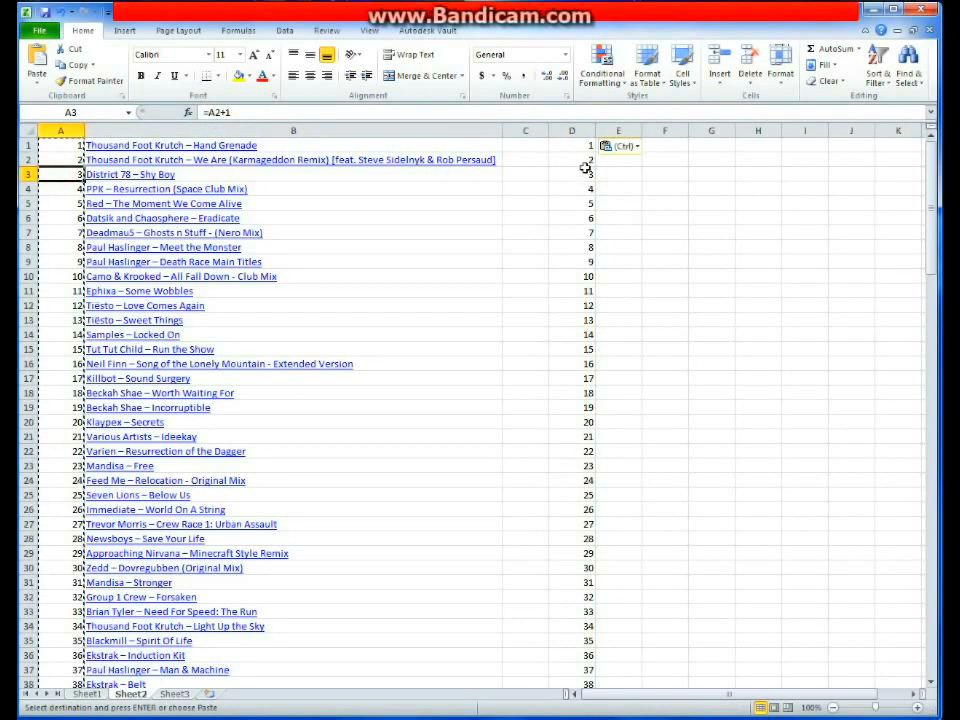
{"action": "left_click", "coordinate": [572, 174]}
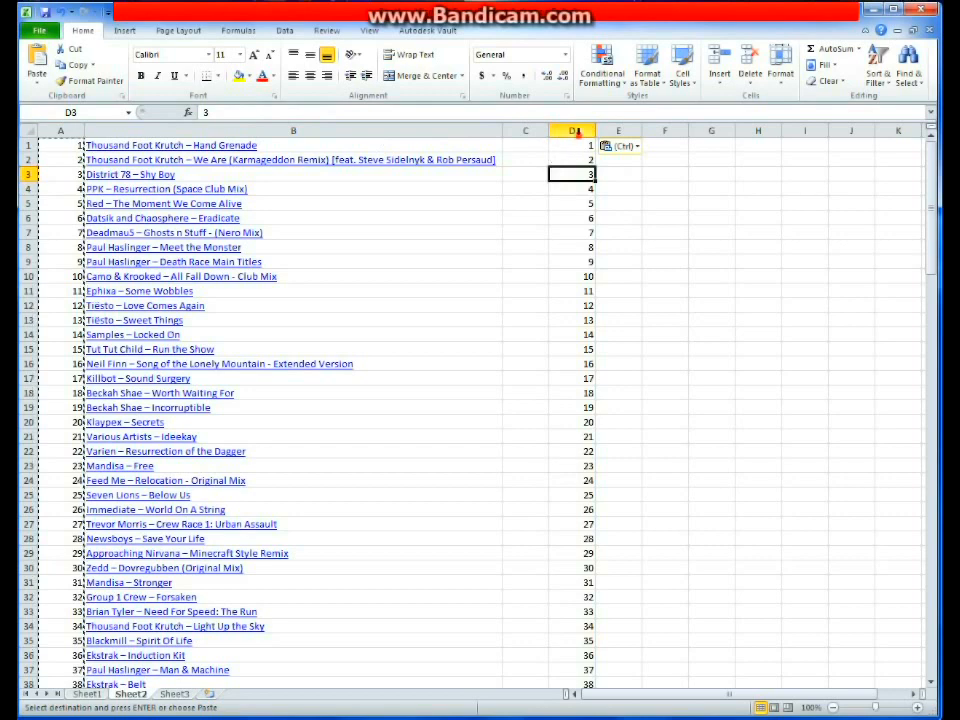
{"action": "left_click", "coordinate": [572, 132]}
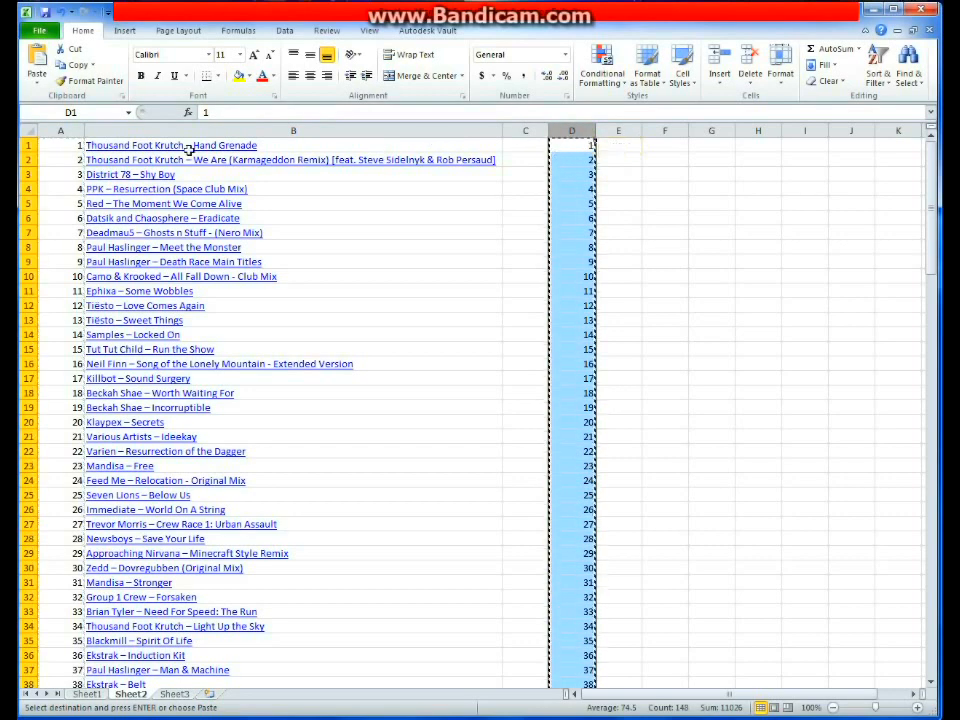
{"action": "left_click", "coordinate": [60, 144]}
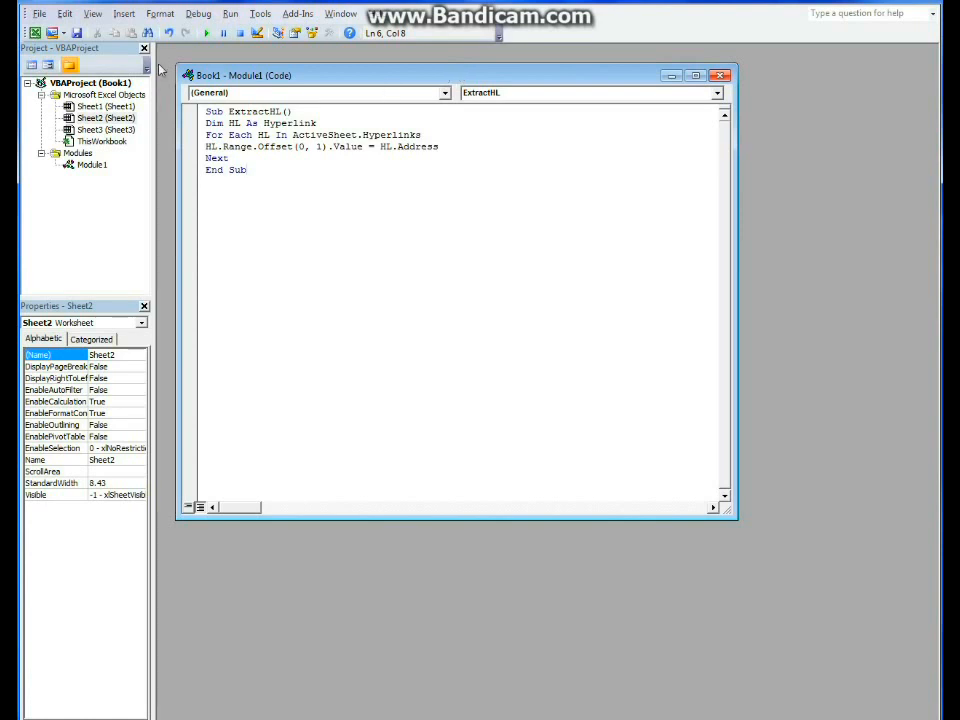
Run the ExtractHL macro so each hyperlink's address lands in the neighbouring cell
{"action": "left_click", "coordinate": [122, 12]}
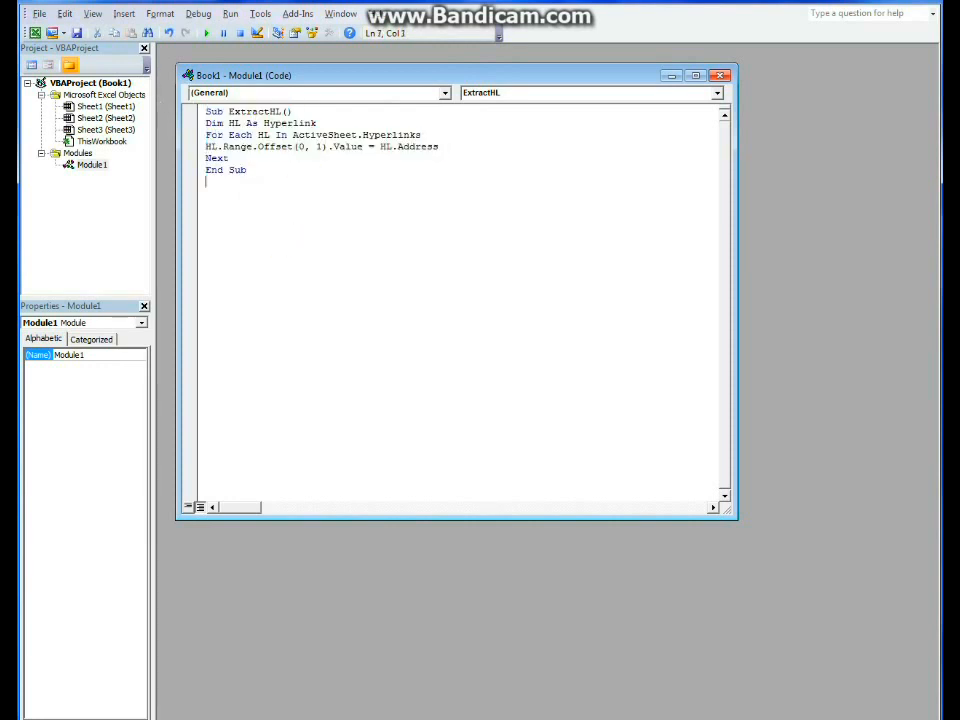
{"action": "left_click", "coordinate": [246, 168]}
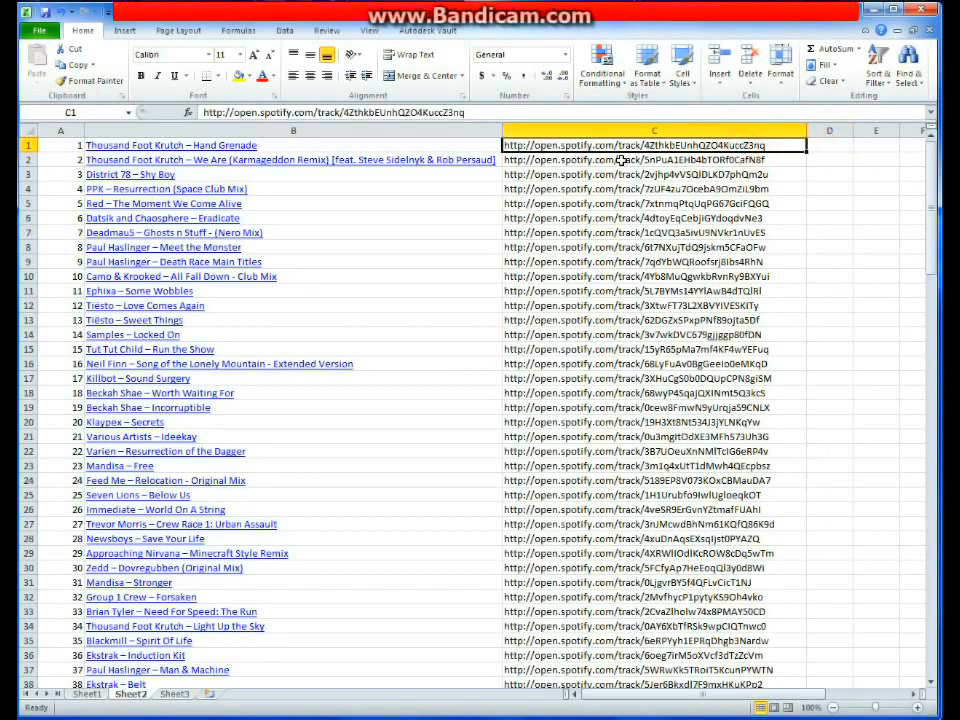
Check the extracted open.spotify.com track addresses in column C and select that column
{"action": "left_click", "coordinate": [654, 130]}
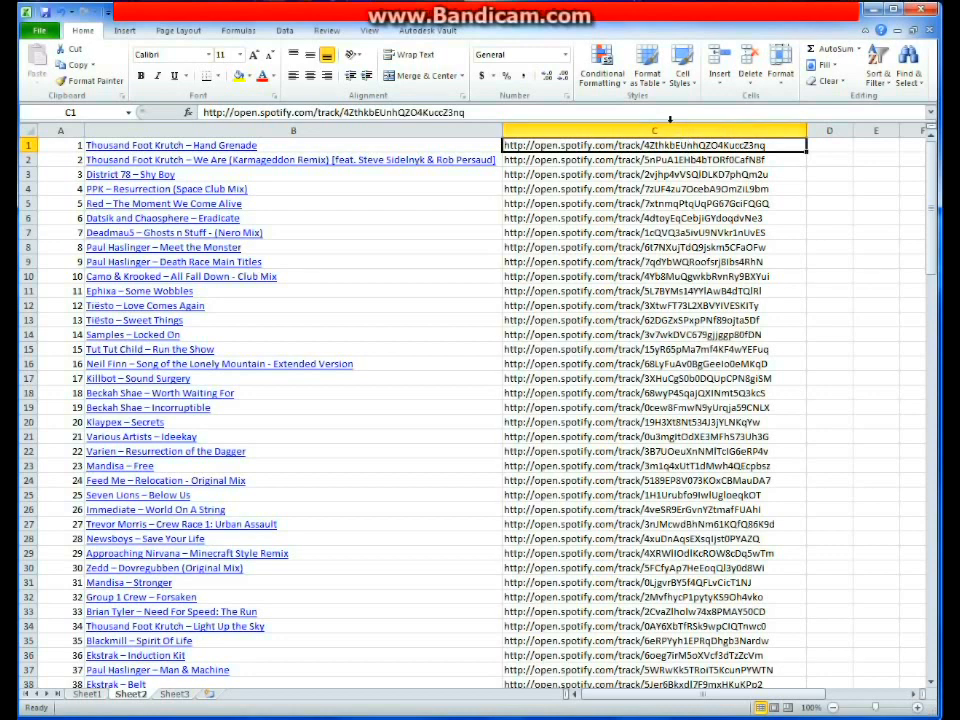
{"action": "left_click", "coordinate": [654, 130]}
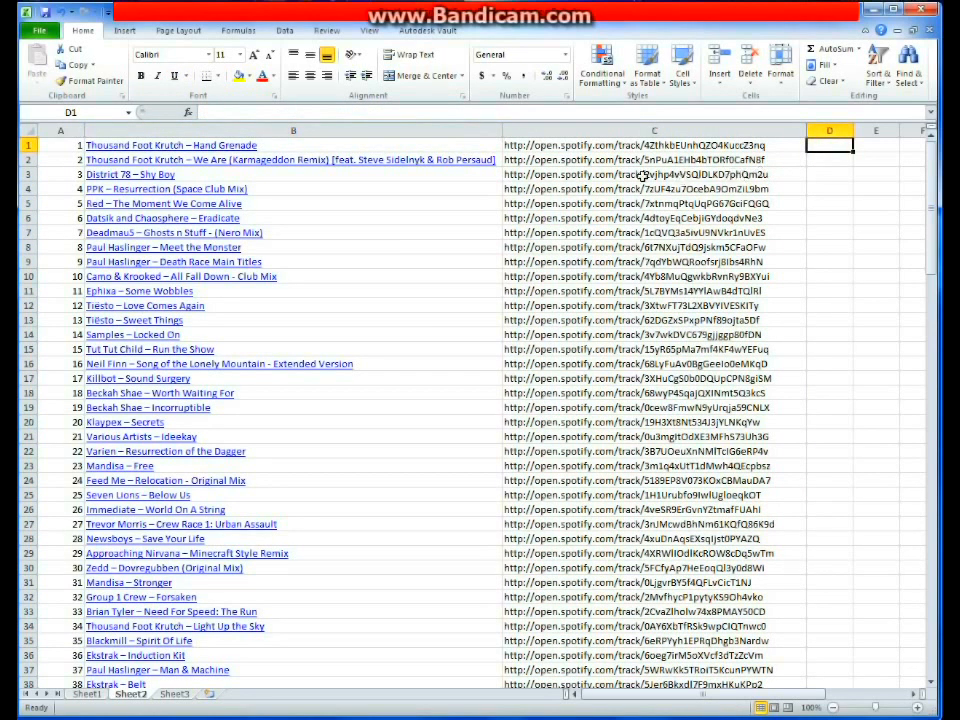
{"action": "mouse_move", "coordinate": [488, 142]}
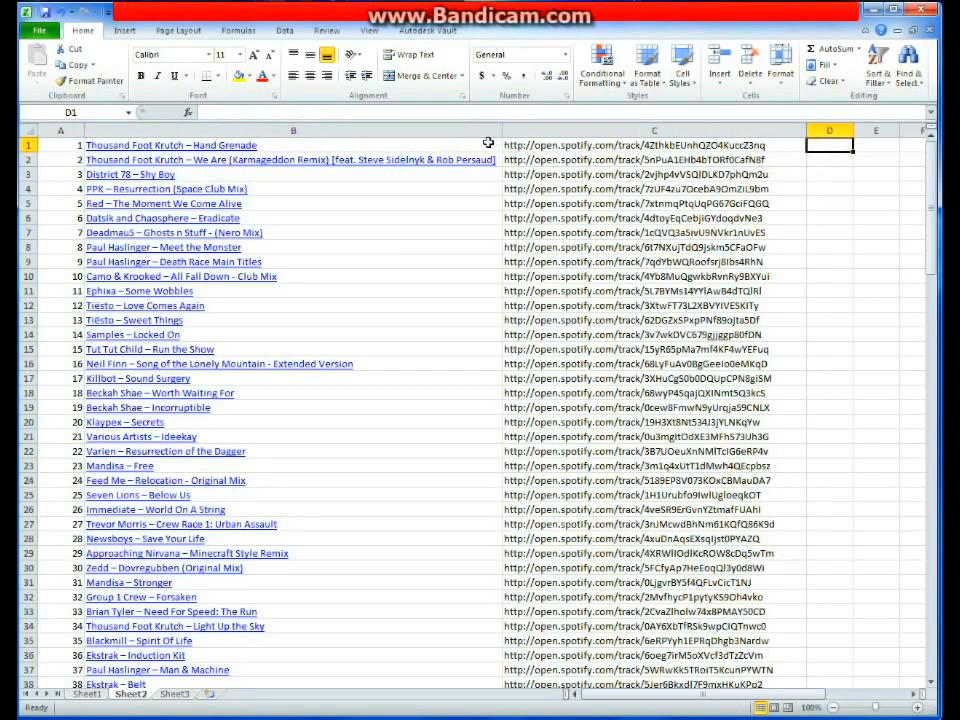
{"action": "mouse_move", "coordinate": [478, 144]}
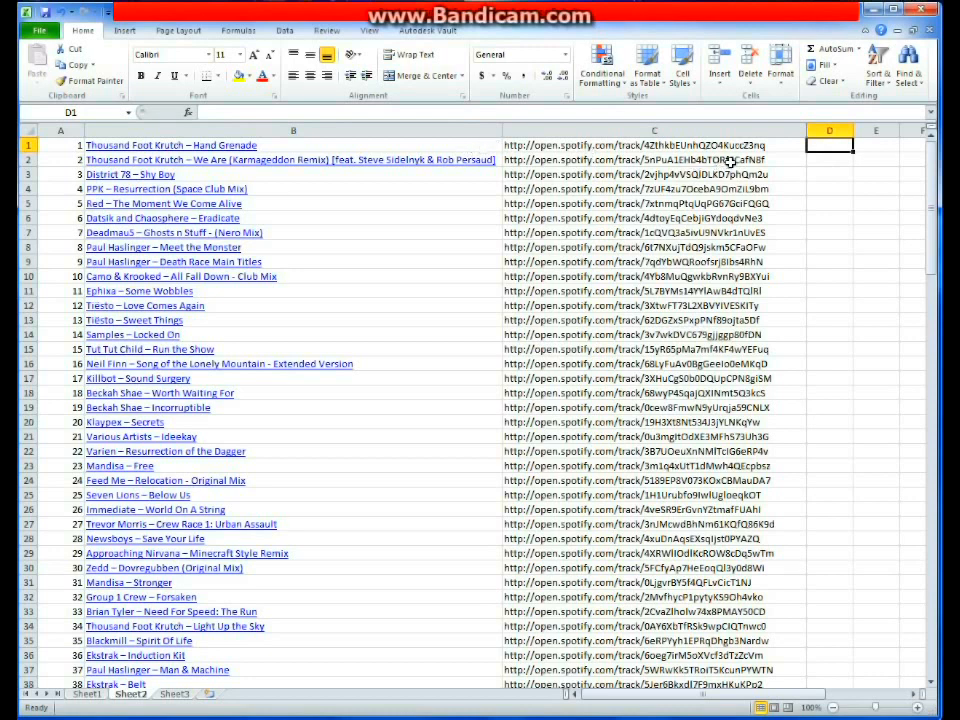
{"action": "left_click", "coordinate": [654, 144]}
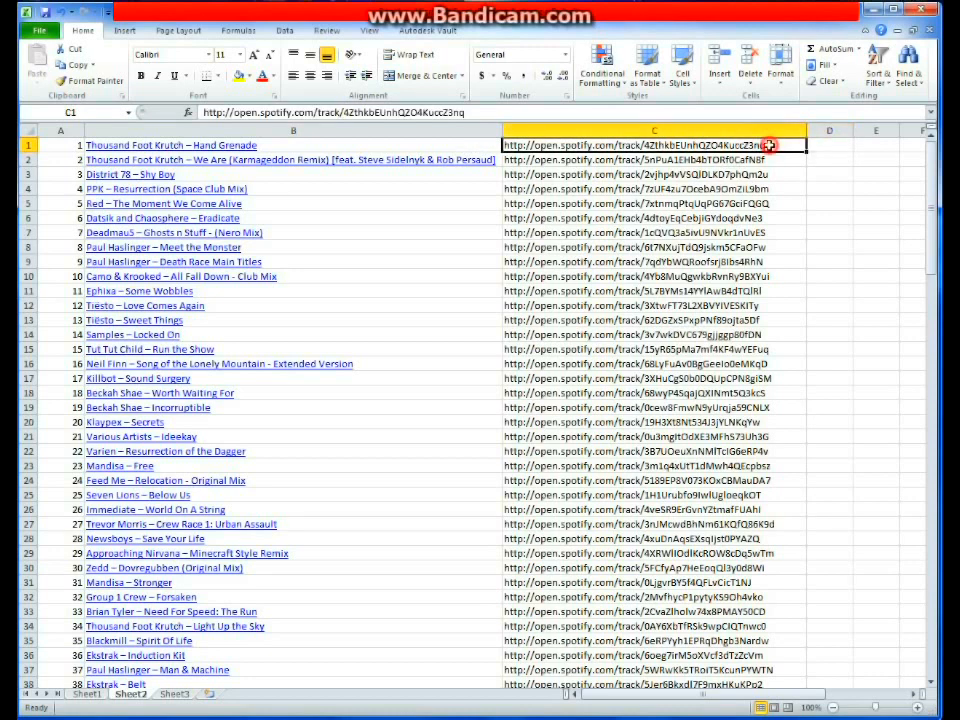
{"action": "left_click", "coordinate": [652, 132]}
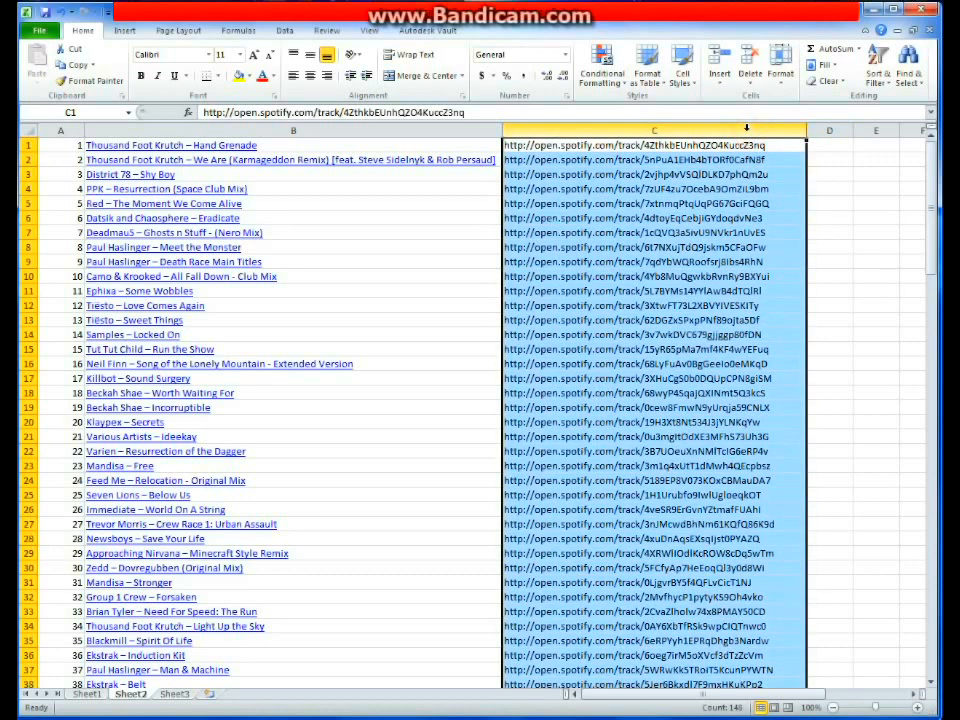
{"action": "left_click", "coordinate": [908, 64]}
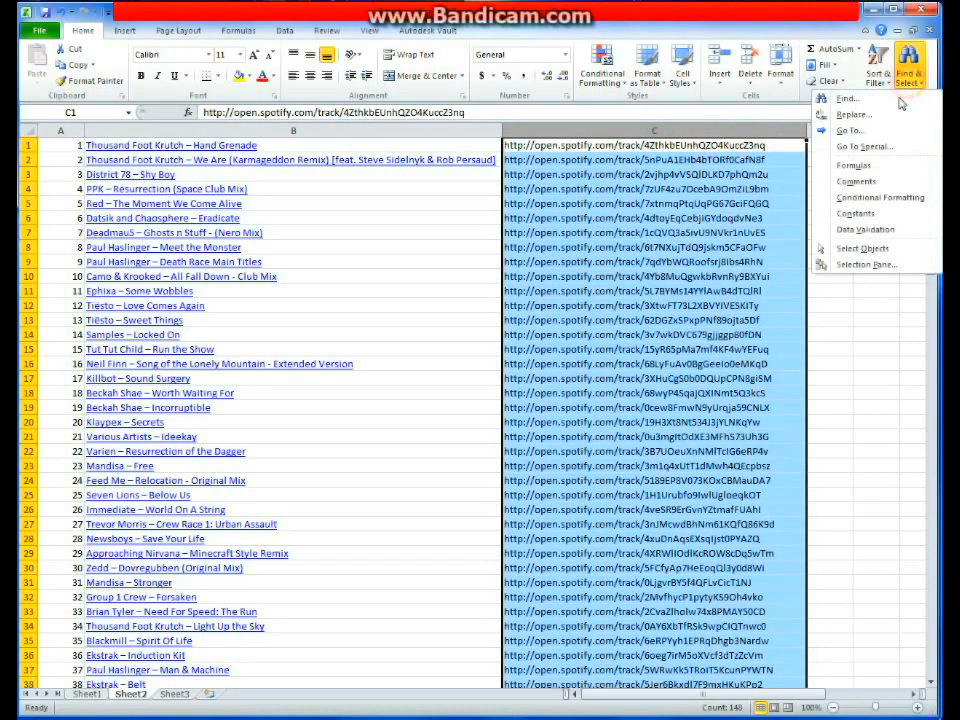
{"action": "left_click", "coordinate": [852, 114]}
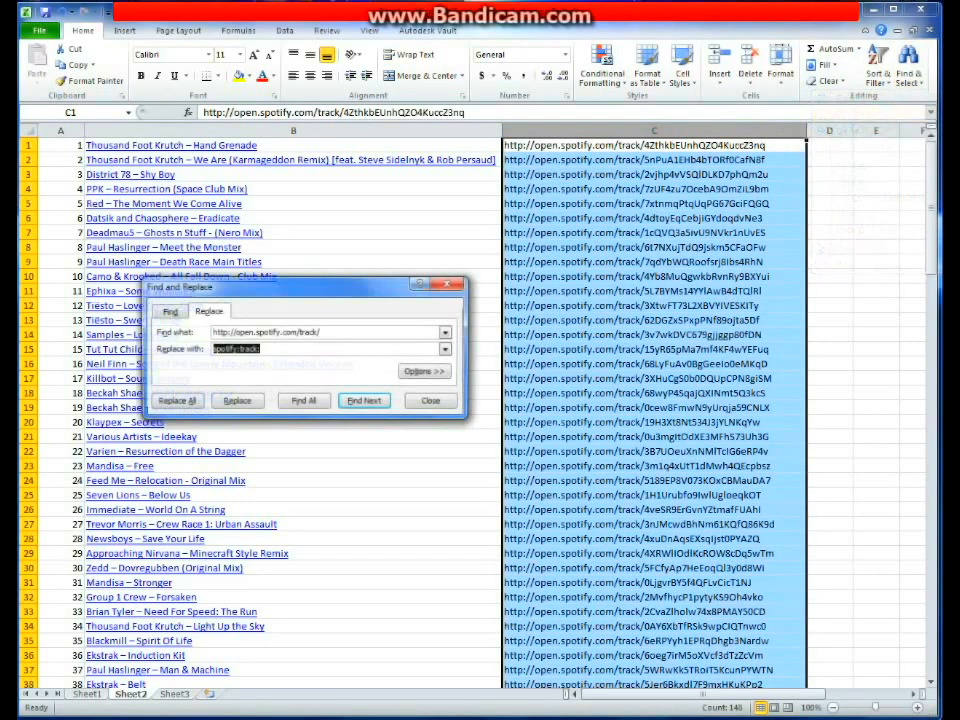
{"action": "left_click", "coordinate": [364, 400]}
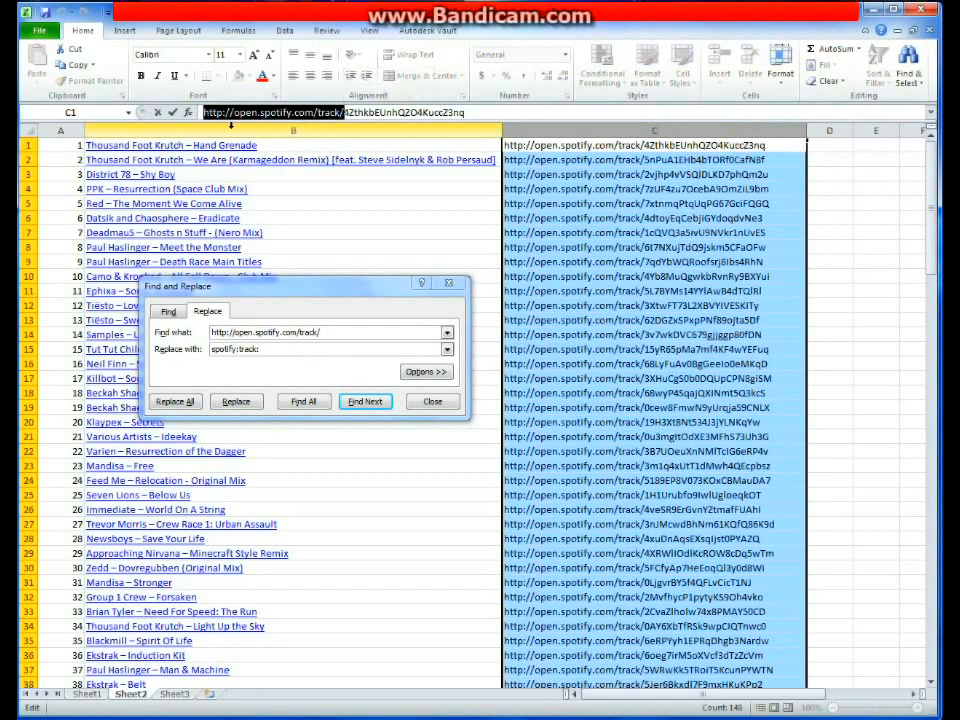
{"action": "mouse_move", "coordinate": [328, 184]}
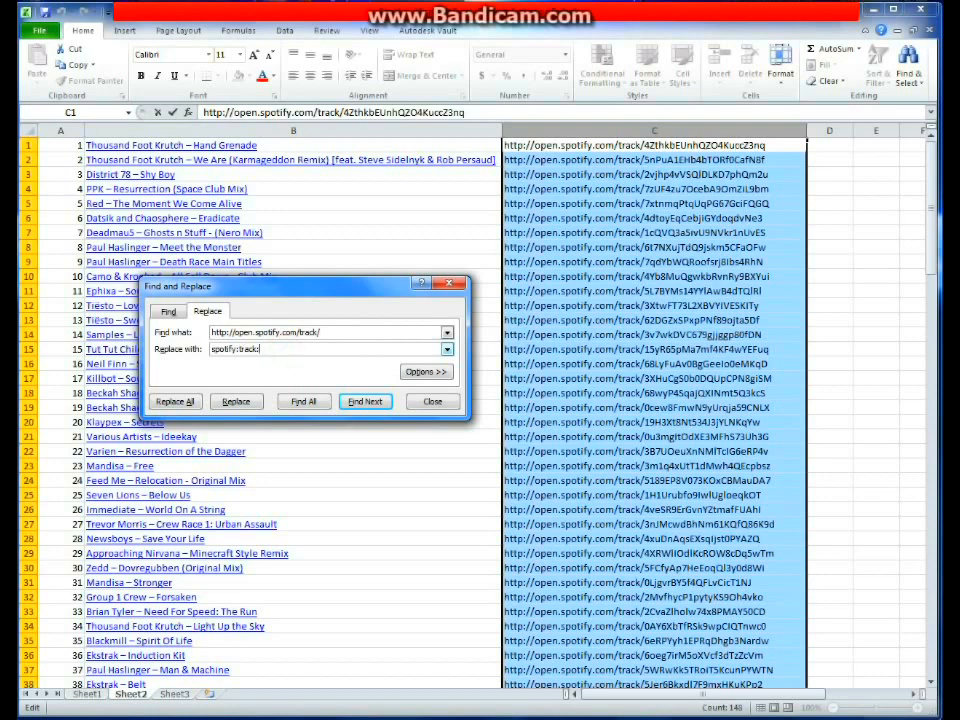
{"action": "left_click", "coordinate": [176, 400]}
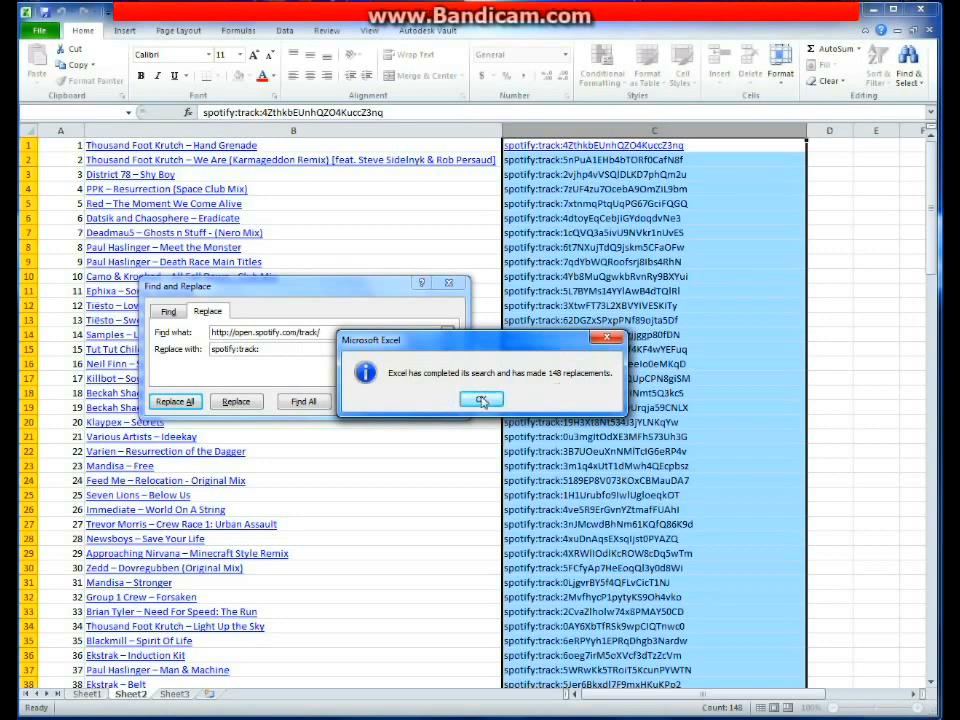
{"action": "left_click", "coordinate": [482, 400]}
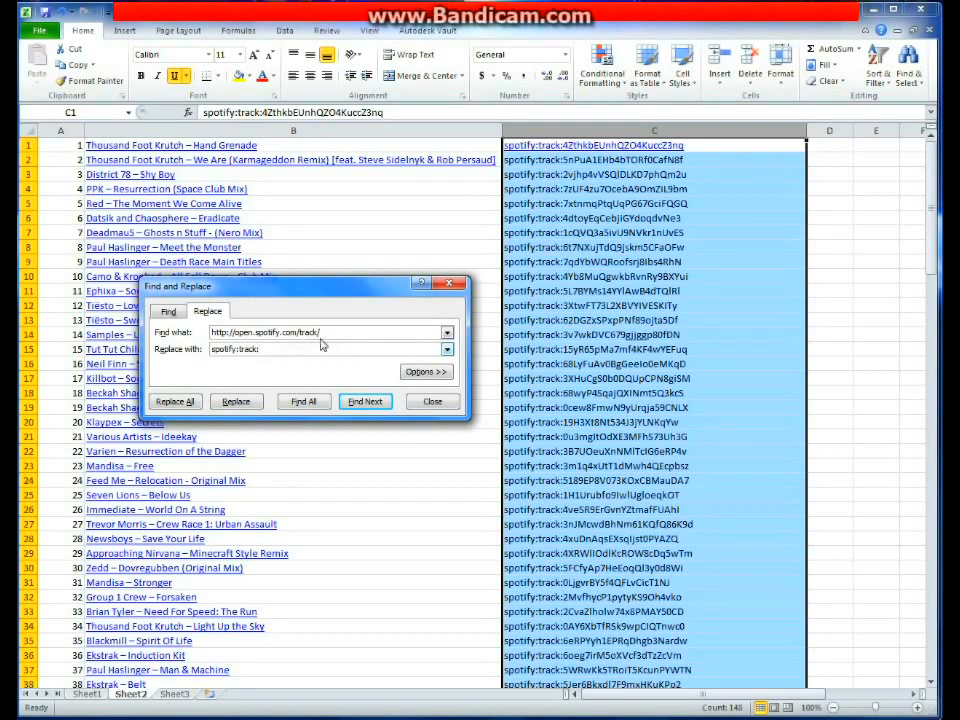
{"action": "left_click", "coordinate": [300, 348]}
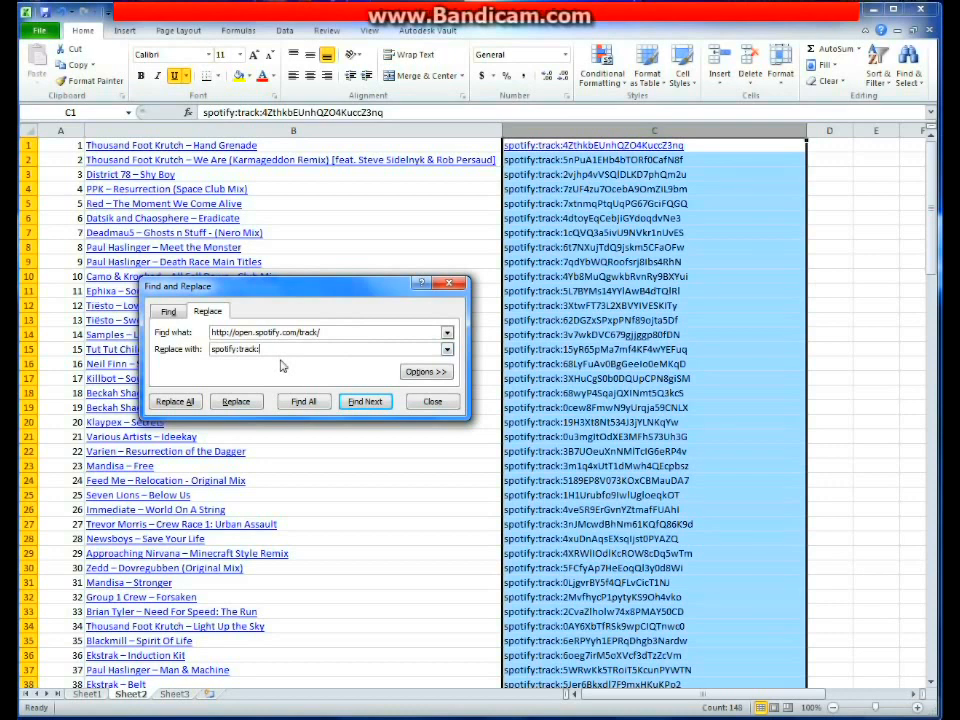
{"action": "left_click", "coordinate": [432, 400]}
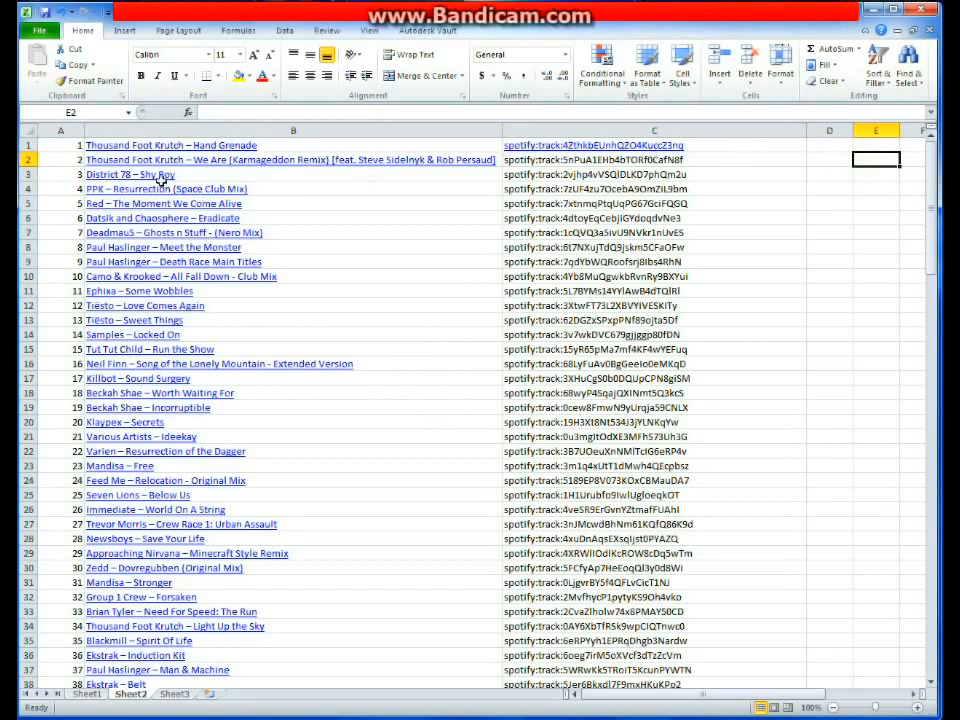
Select the column of converted spotify:track URIs for copying
{"action": "left_click", "coordinate": [60, 130]}
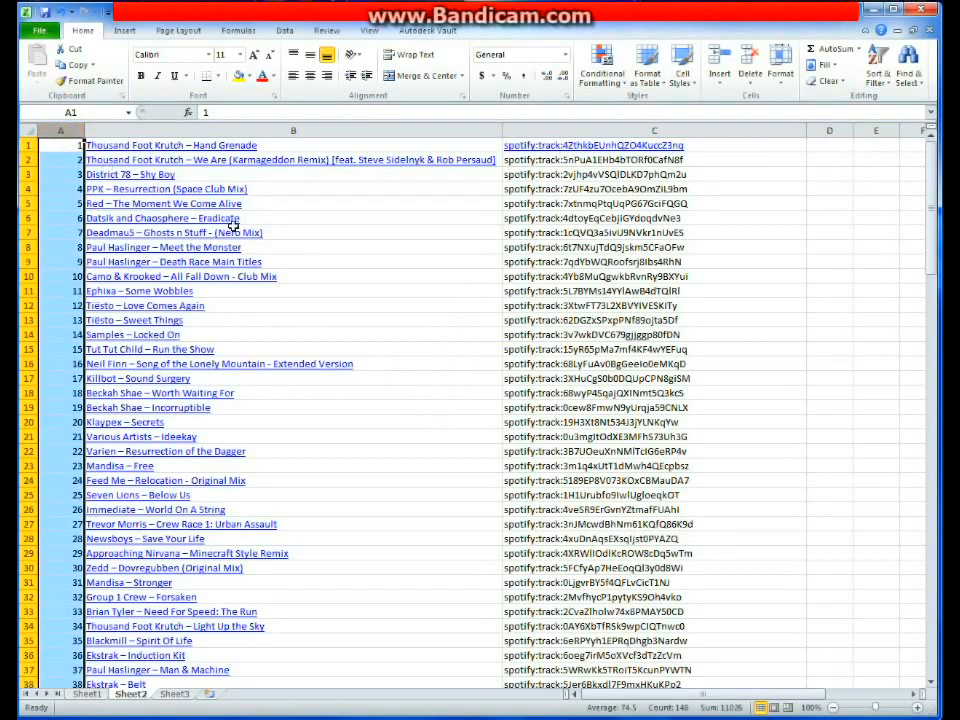
{"action": "mouse_move", "coordinate": [600, 248]}
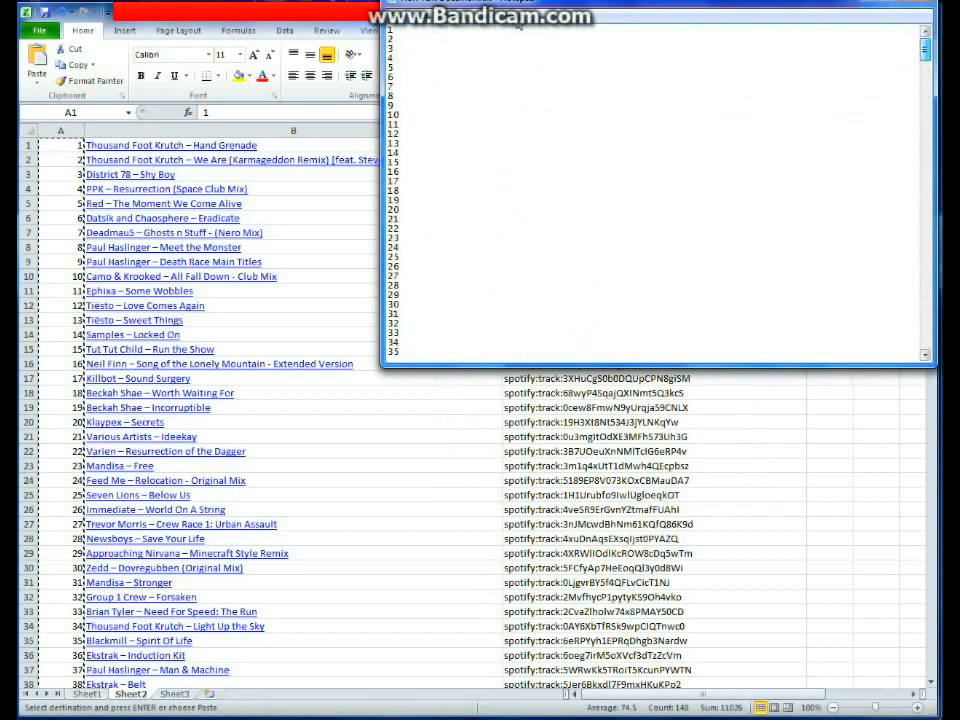
{"action": "scroll", "scroll_direction": "down", "scroll_amount": 3}
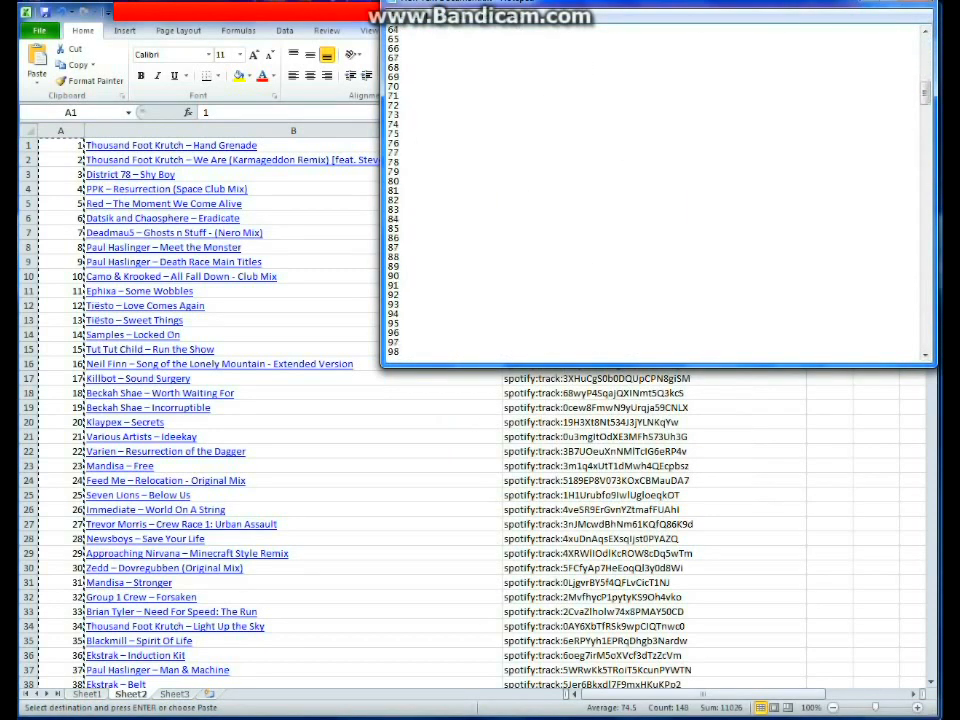
{"action": "scroll", "scroll_direction": "down", "scroll_amount": 3}
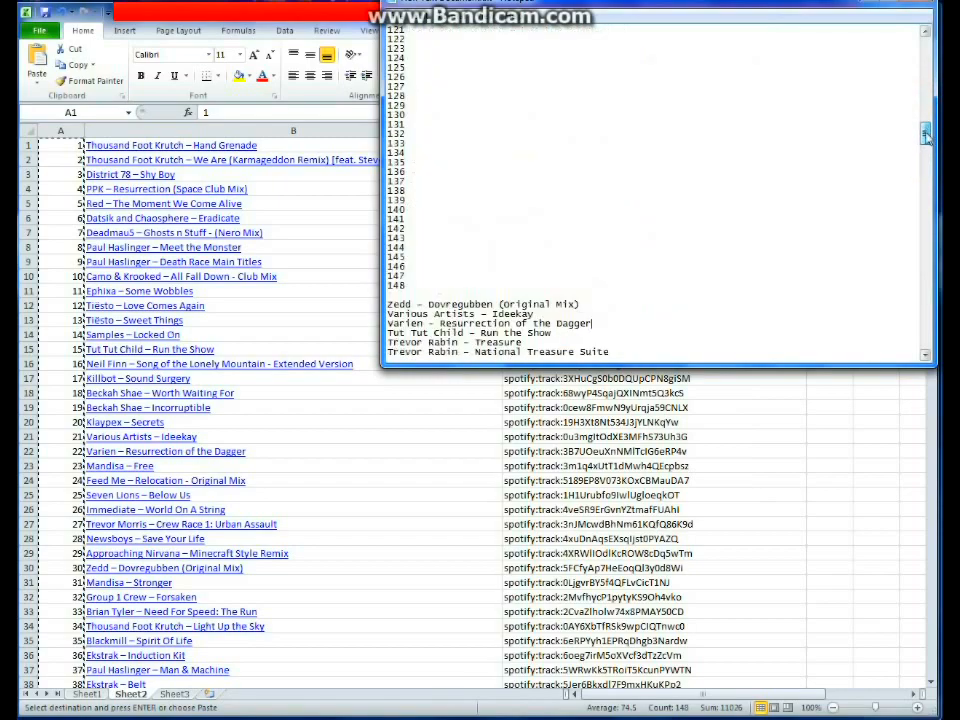
{"action": "scroll", "scroll_direction": "down", "scroll_amount": 3}
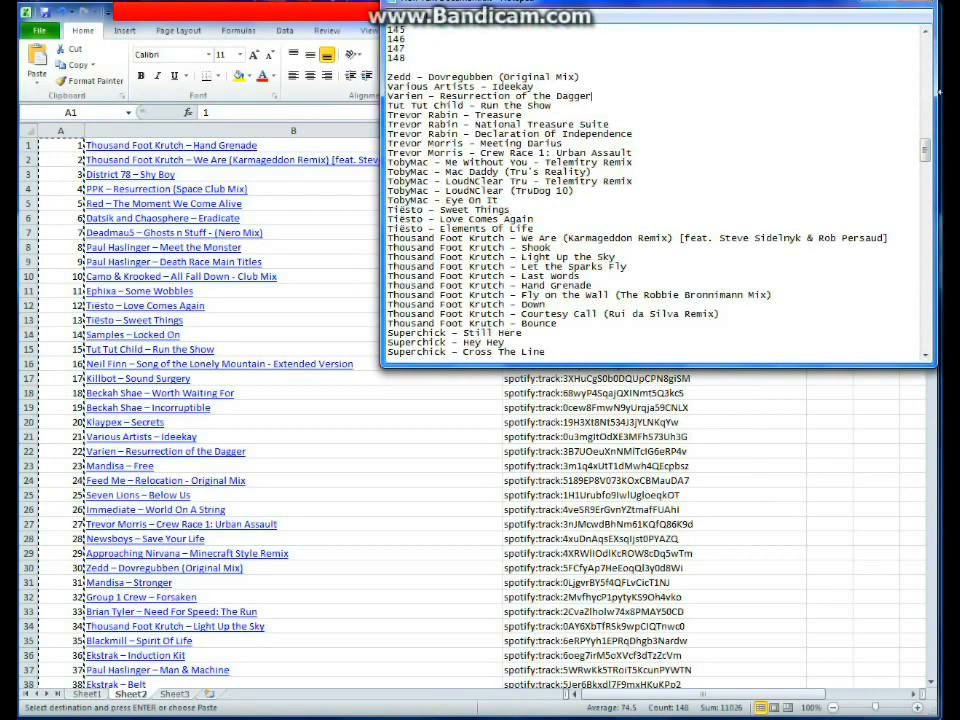
{"action": "scroll", "scroll_direction": "down", "scroll_amount": 3}
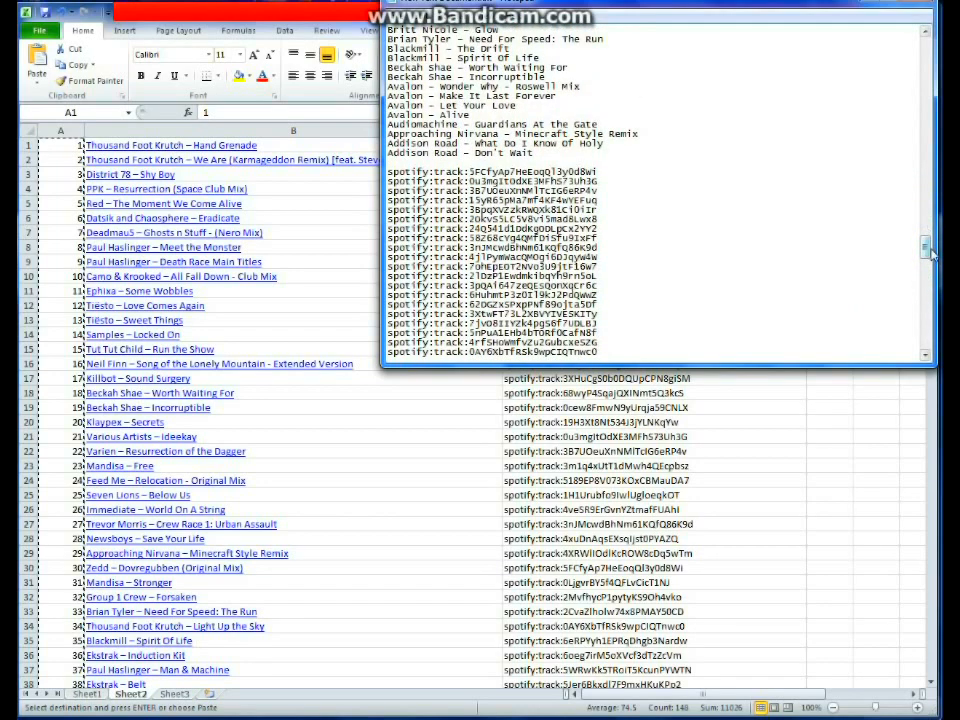
{"action": "scroll", "scroll_direction": "down", "scroll_amount": 3}
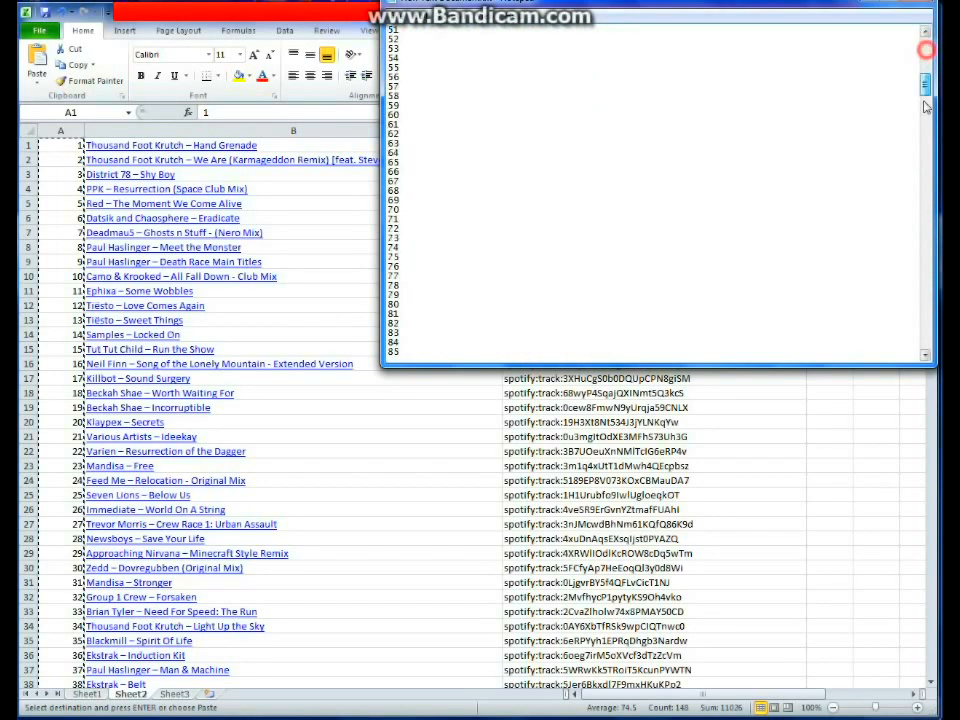
{"action": "scroll", "scroll_direction": "down", "scroll_amount": 3}
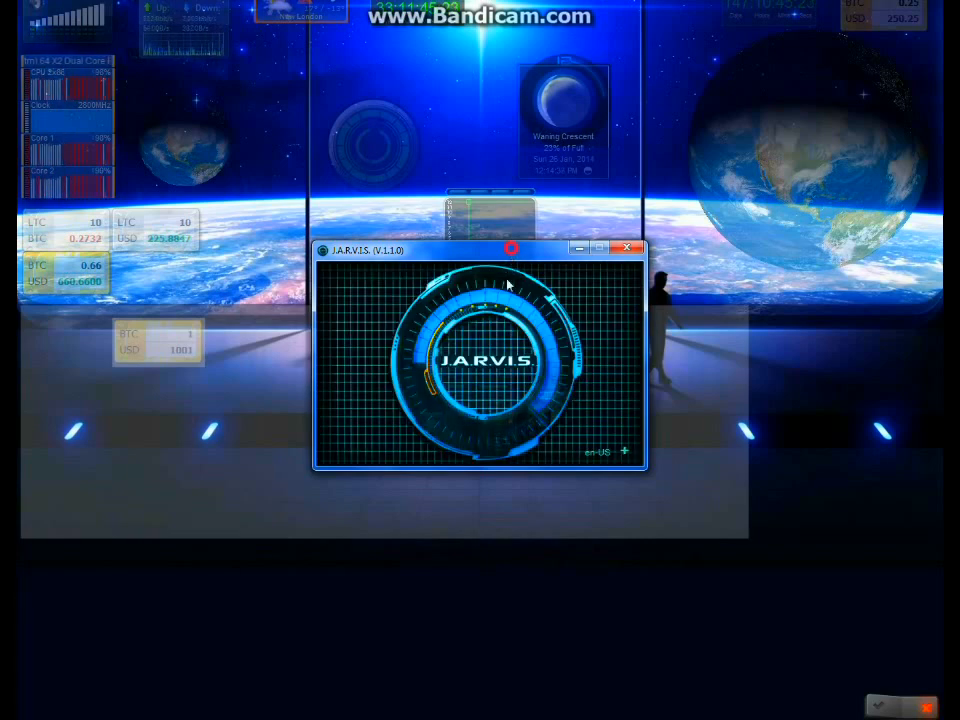
Move the Jarvis window lower on the screen
{"action": "left_click_drag", "start_coordinate": [480, 248], "coordinate": [496, 278]}
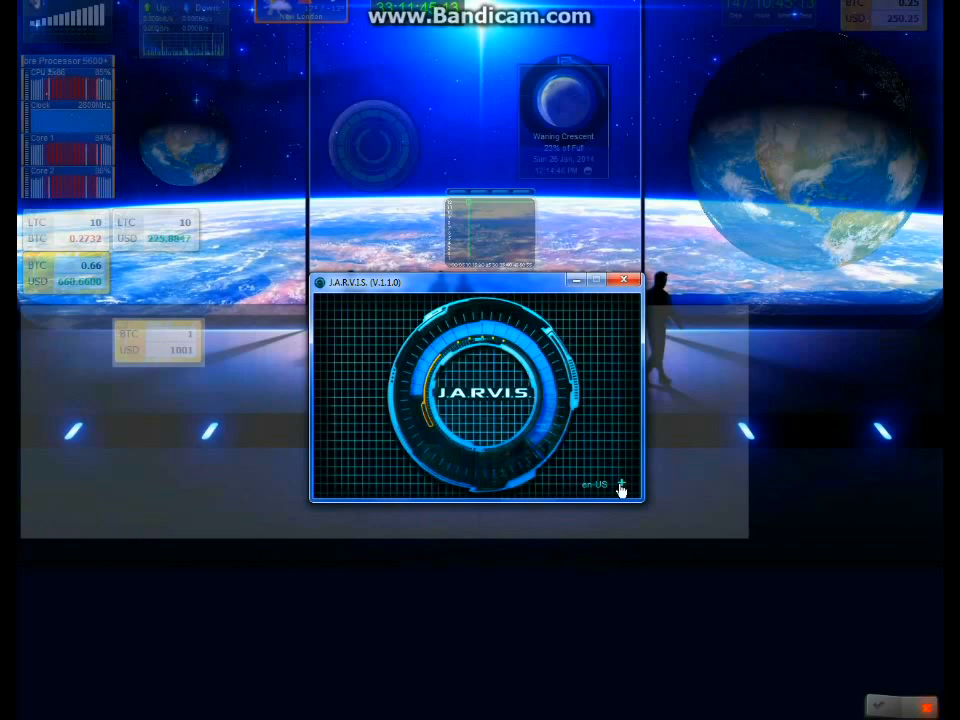
{"action": "mouse_move", "coordinate": [576, 344]}
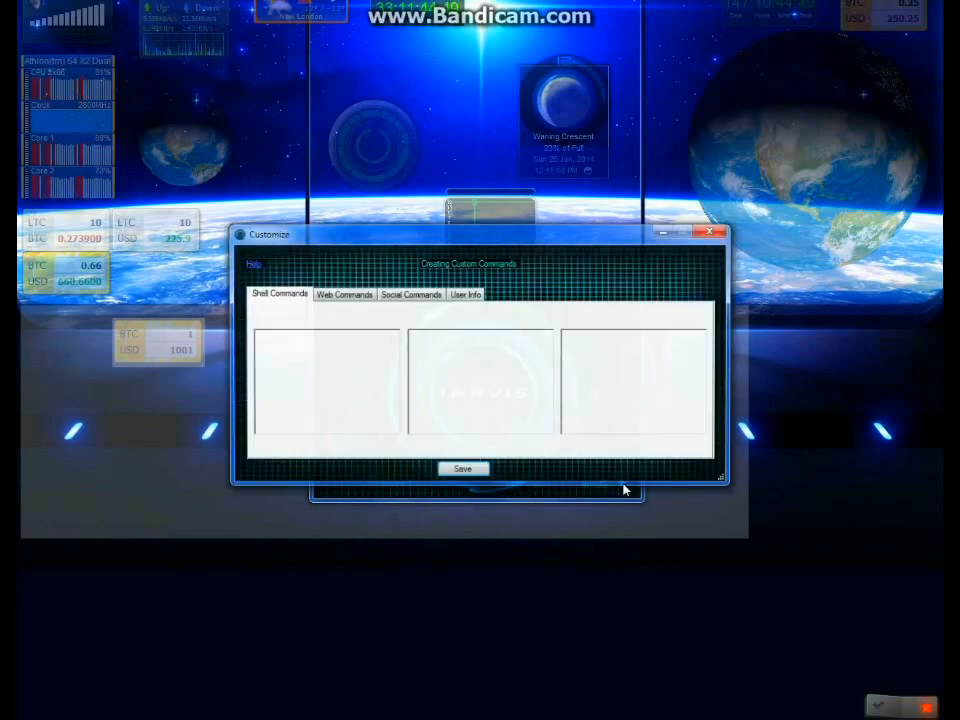
Show Jarvis's Web Commands list with numbered commands, titles and spotify:track locations
{"action": "left_click", "coordinate": [344, 294]}
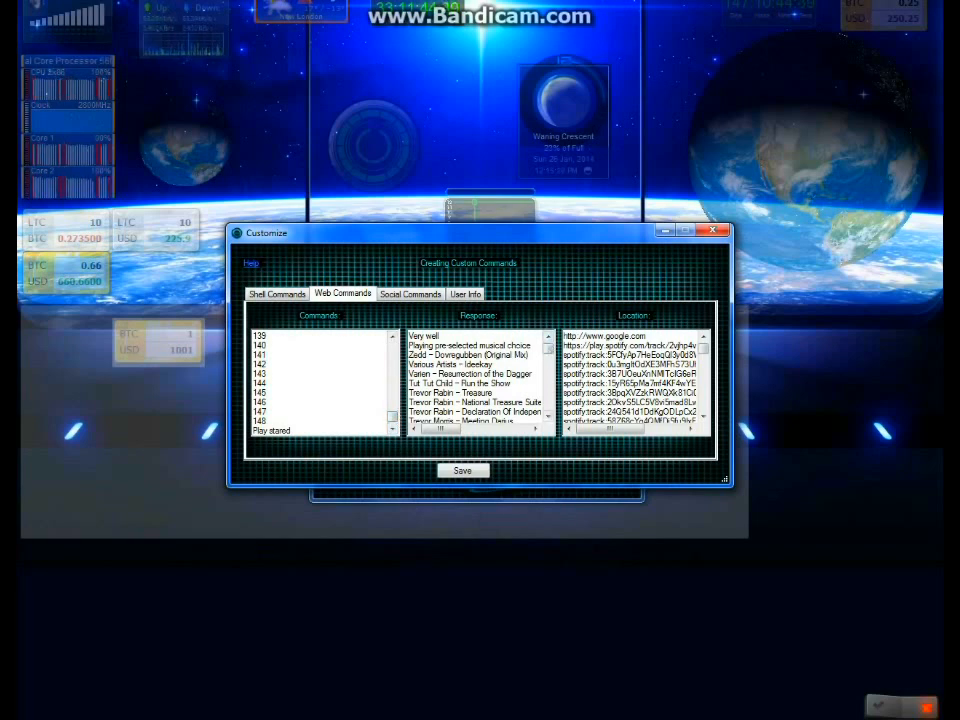
{"action": "scroll", "scroll_direction": "down", "scroll_amount": 3}
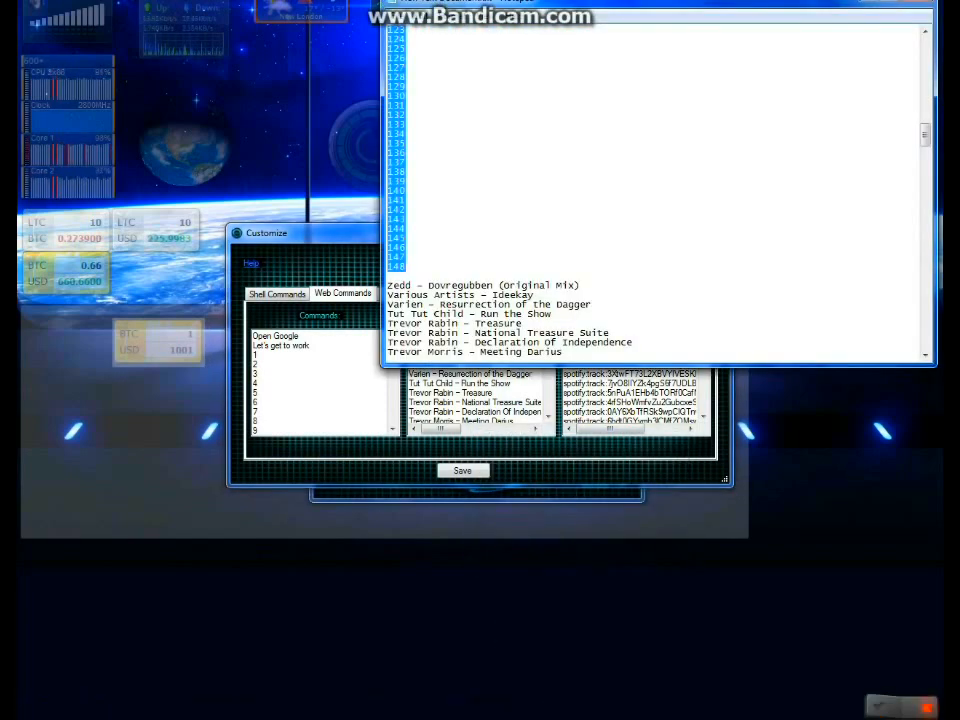
Scroll through the Notepad song list before putting it away
{"action": "scroll", "scroll_direction": "down", "scroll_amount": 3}
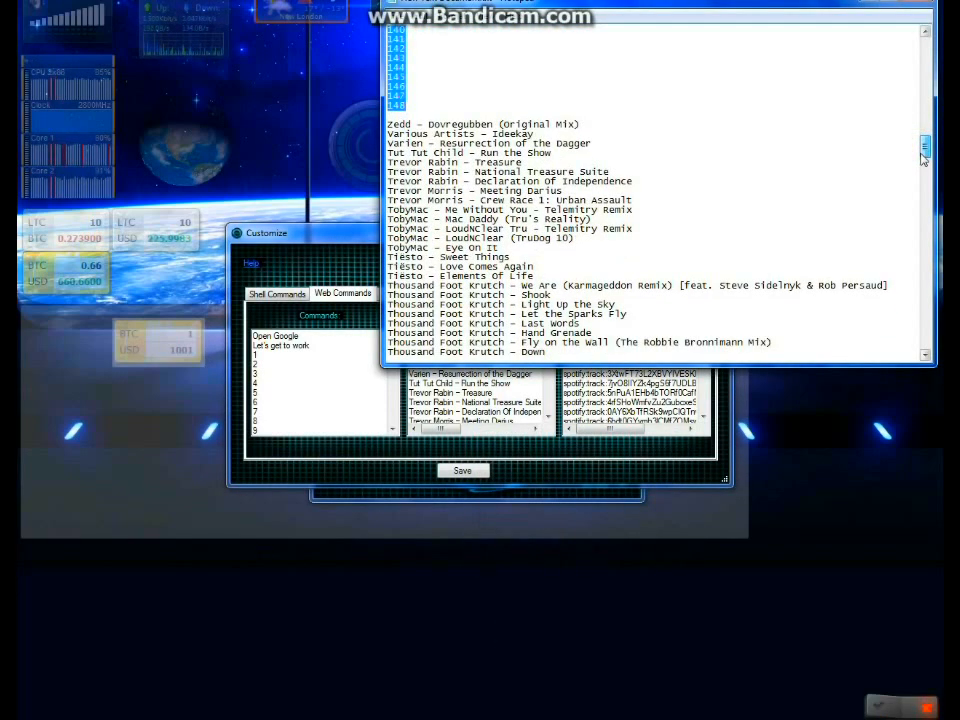
{"action": "scroll", "scroll_direction": "down", "scroll_amount": 3}
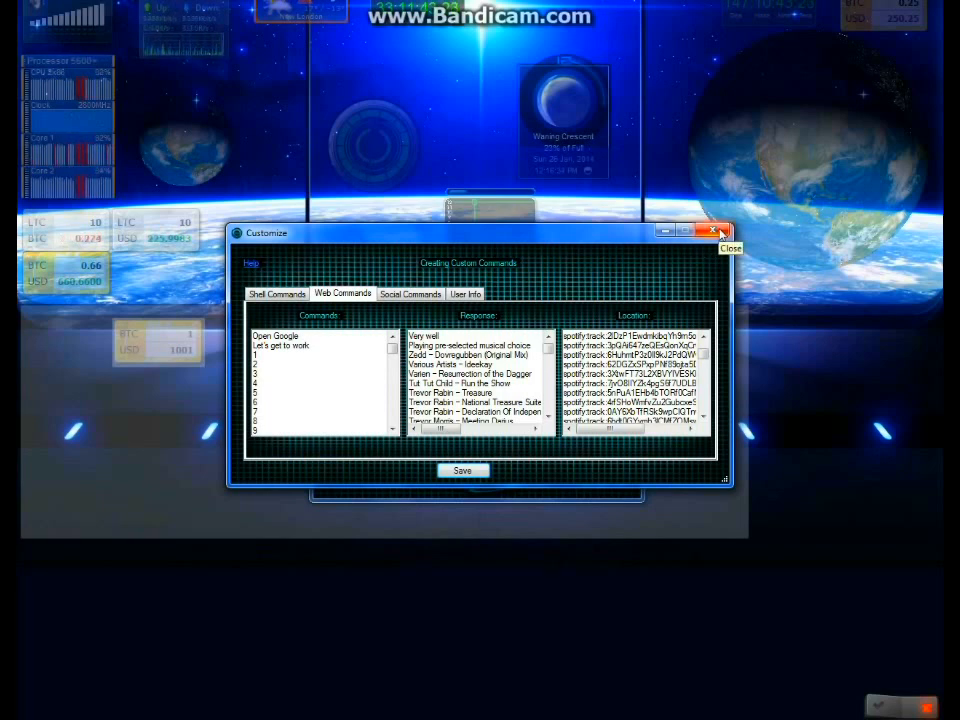
Close Jarvis's Customize window and show the Starred playlist while 'Movin'' by Group 1 Crew plays
{"action": "left_click", "coordinate": [720, 232]}
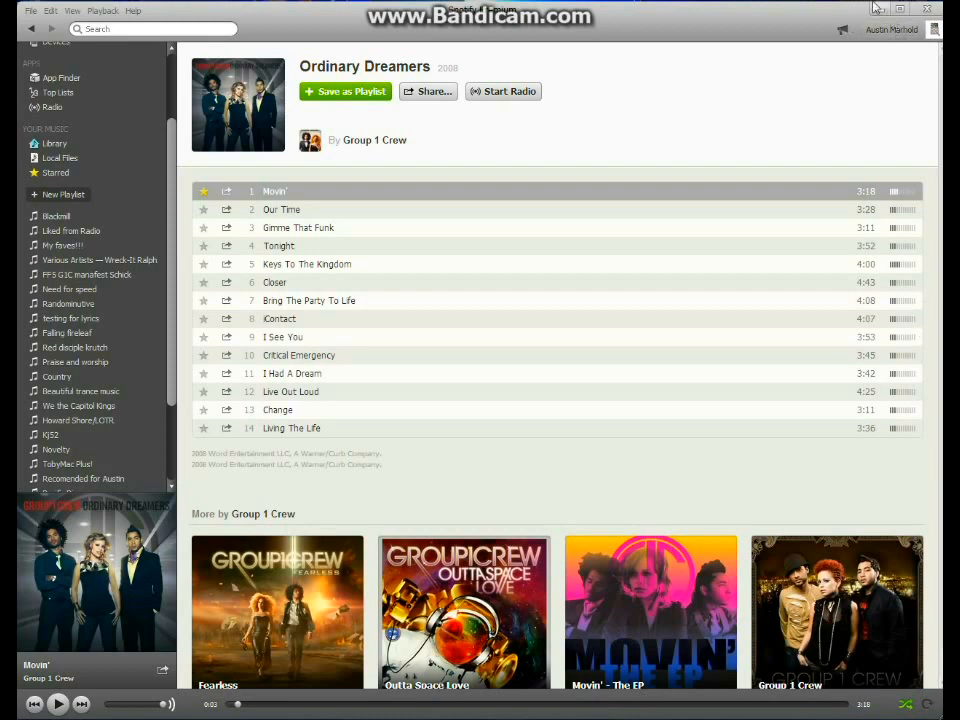
{"action": "left_click", "coordinate": [56, 172]}
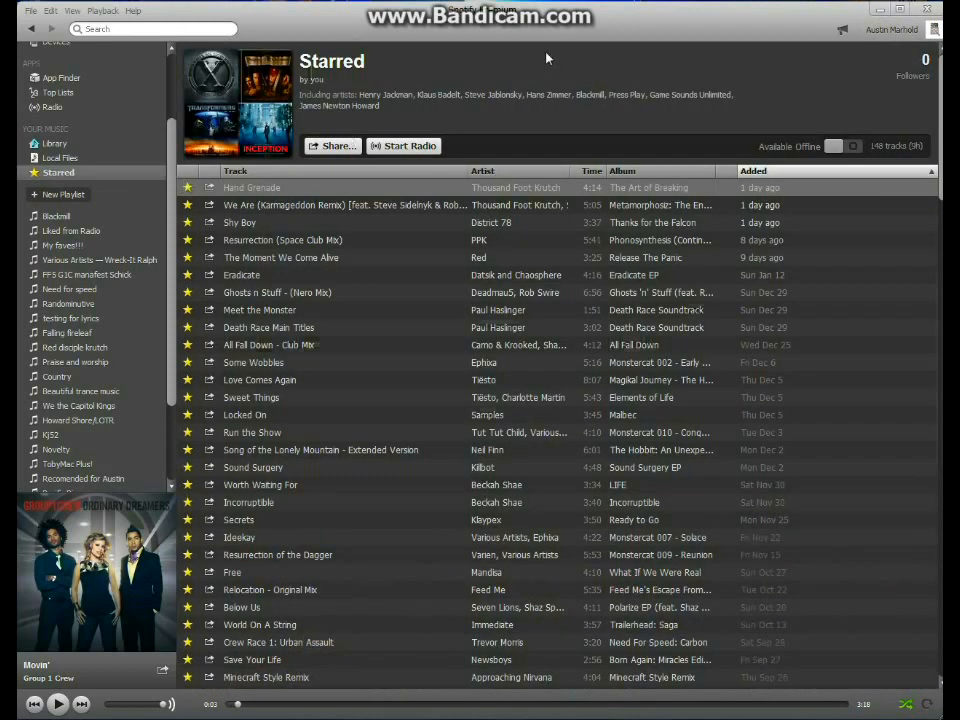